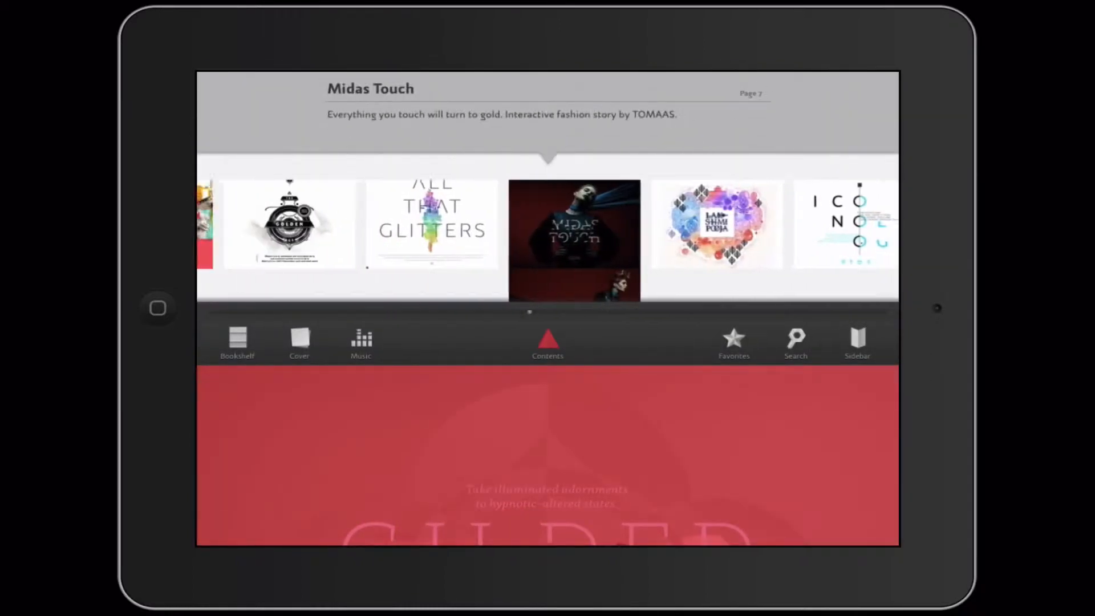
Step: Browse from The Golden Age cover back to Contents and into the Acid Test article
left_click(288, 225)
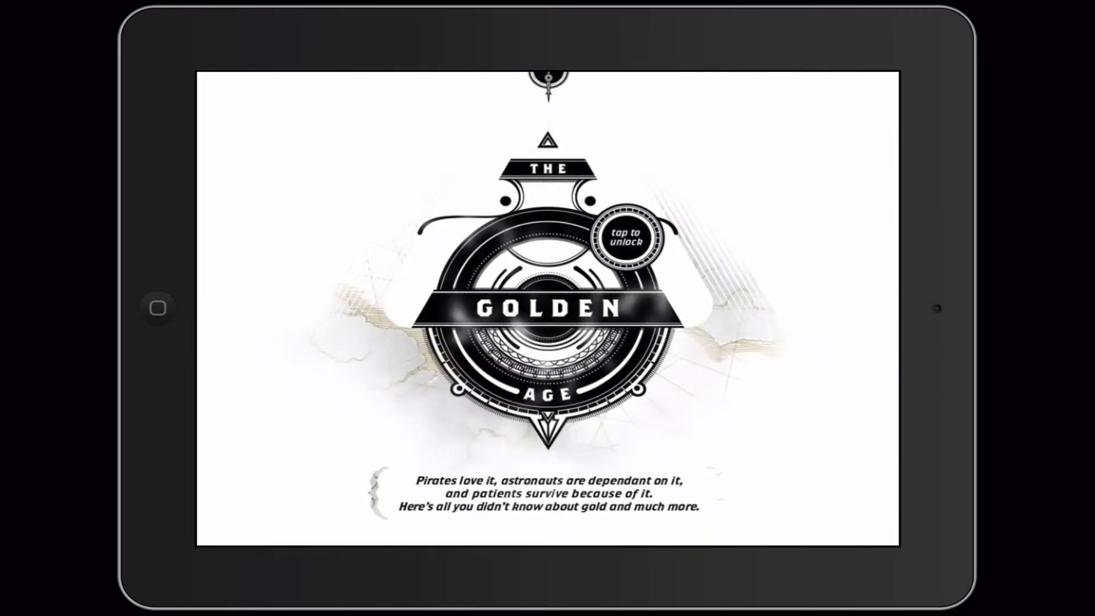
left_click(625, 240)
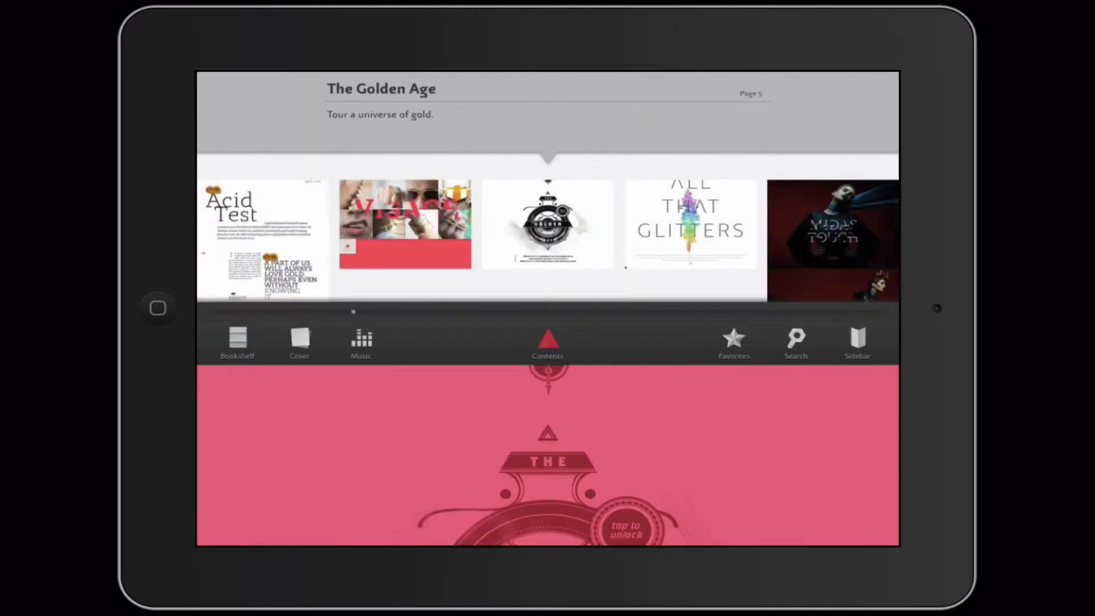
left_click(262, 237)
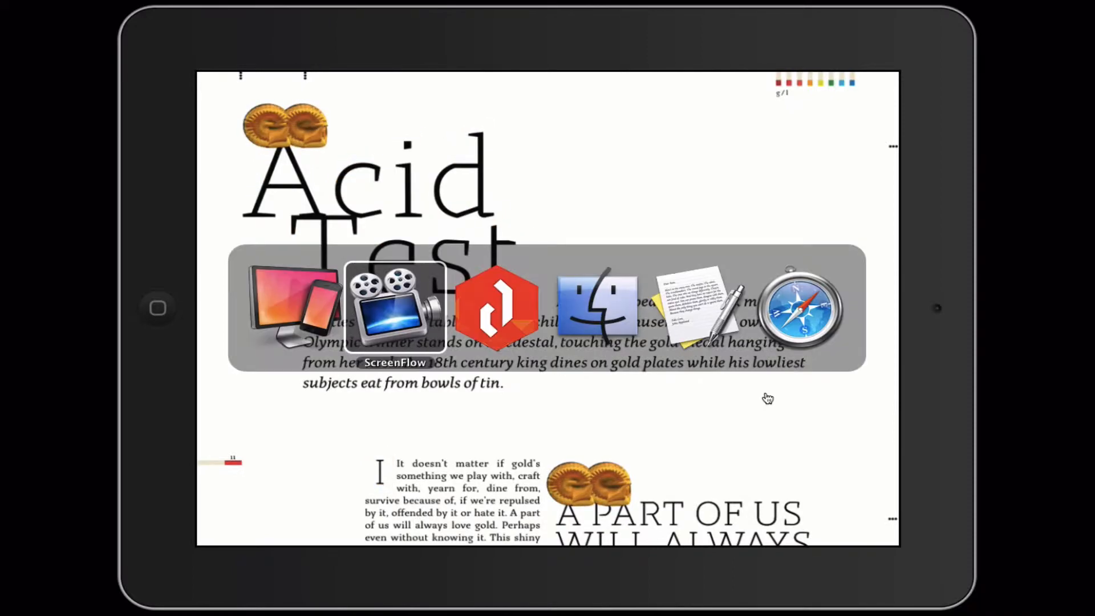
Step: Insert a new Framation object, 'framation 1', onto Page 01 of the Tutorial project
left_click(498, 306)
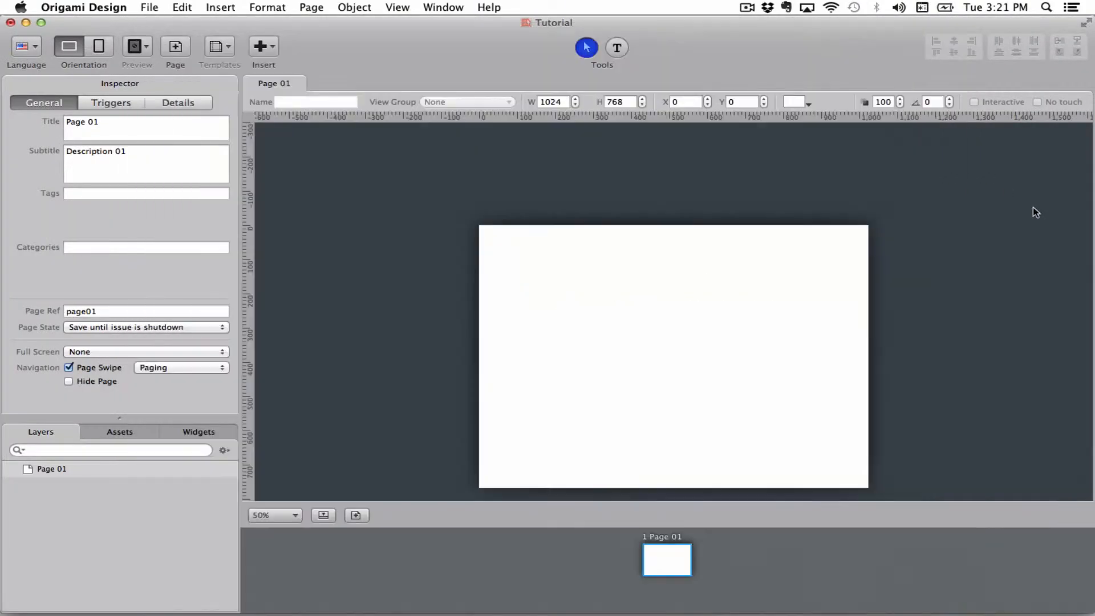
mouse_move(292, 54)
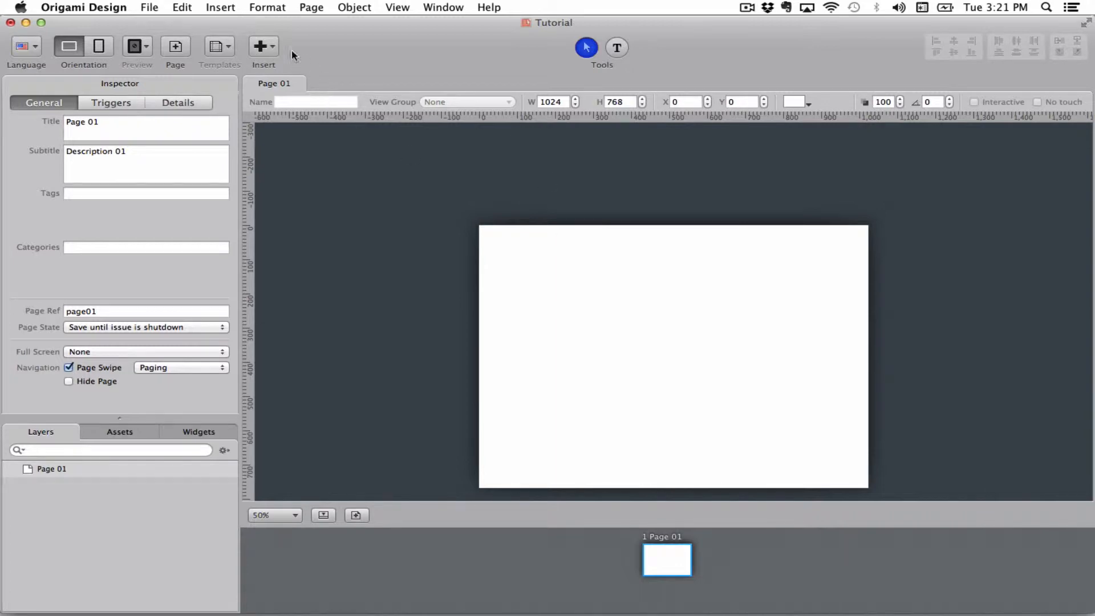
left_click(259, 46)
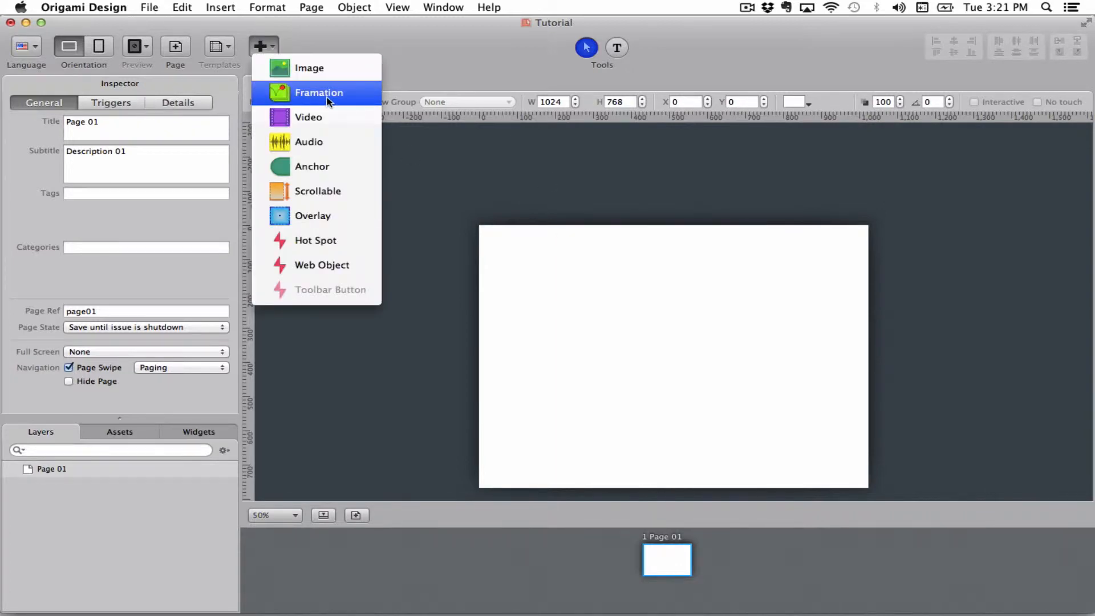
left_click(320, 93)
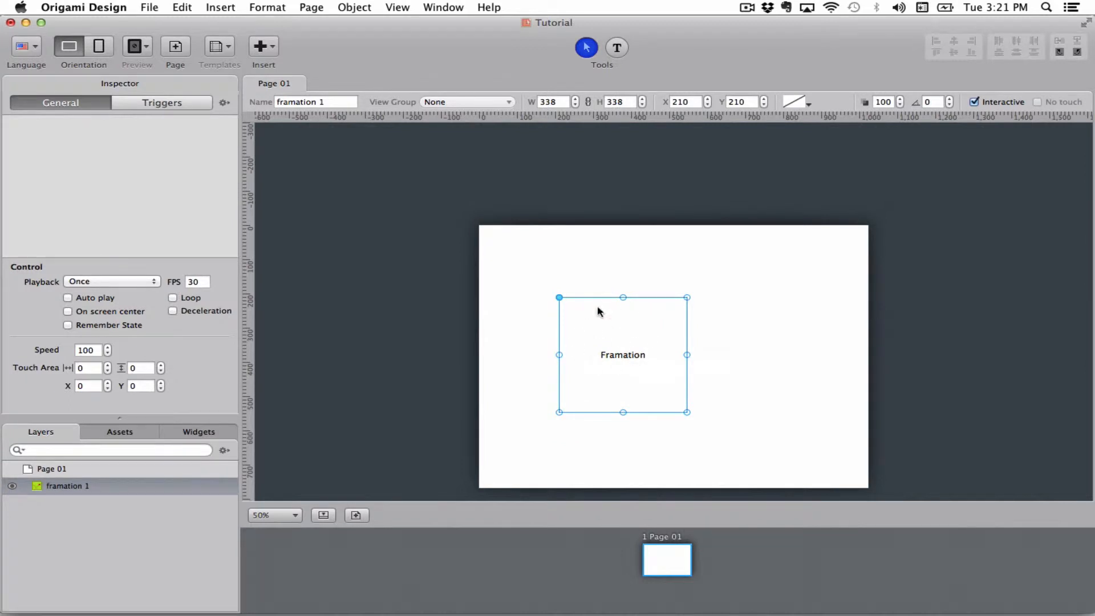
mouse_move(651, 347)
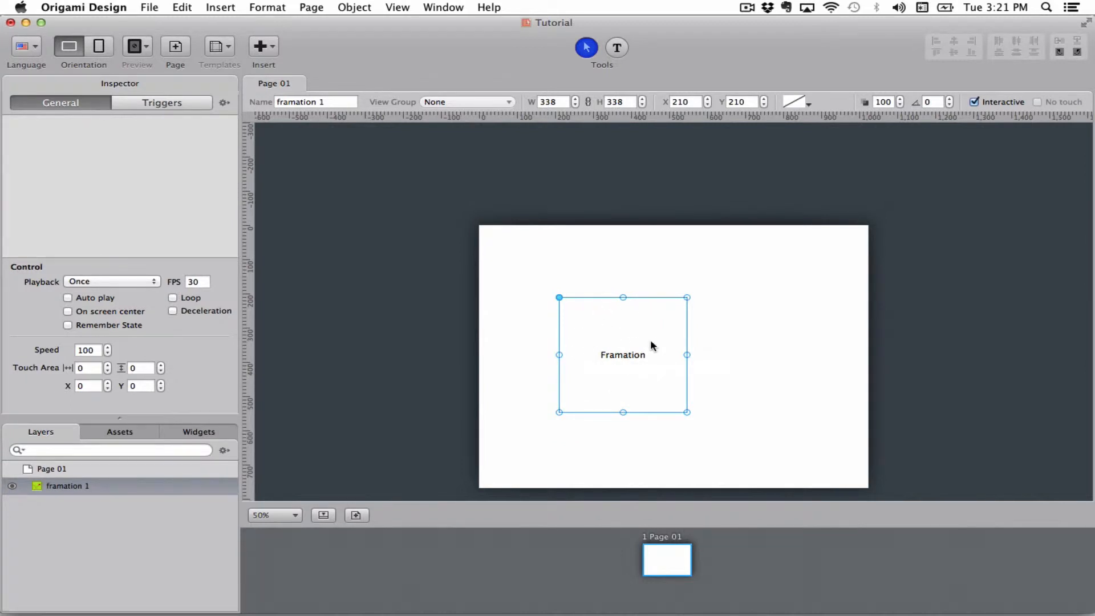
mouse_move(219, 125)
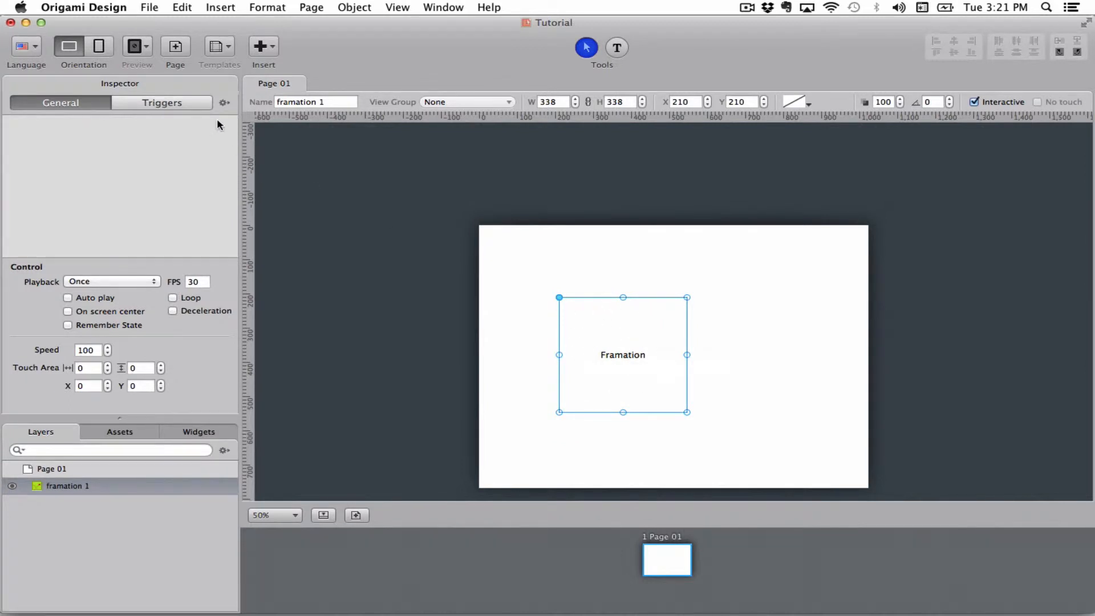
Step: Import all the compassrose images as the framation's animation frames
left_click(224, 102)
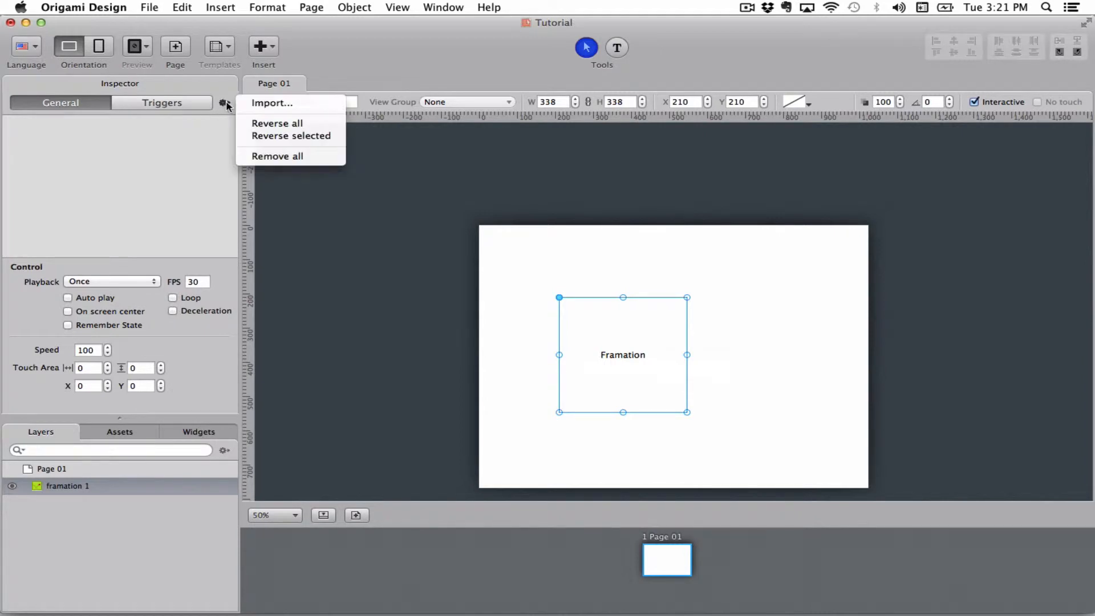
mouse_move(286, 104)
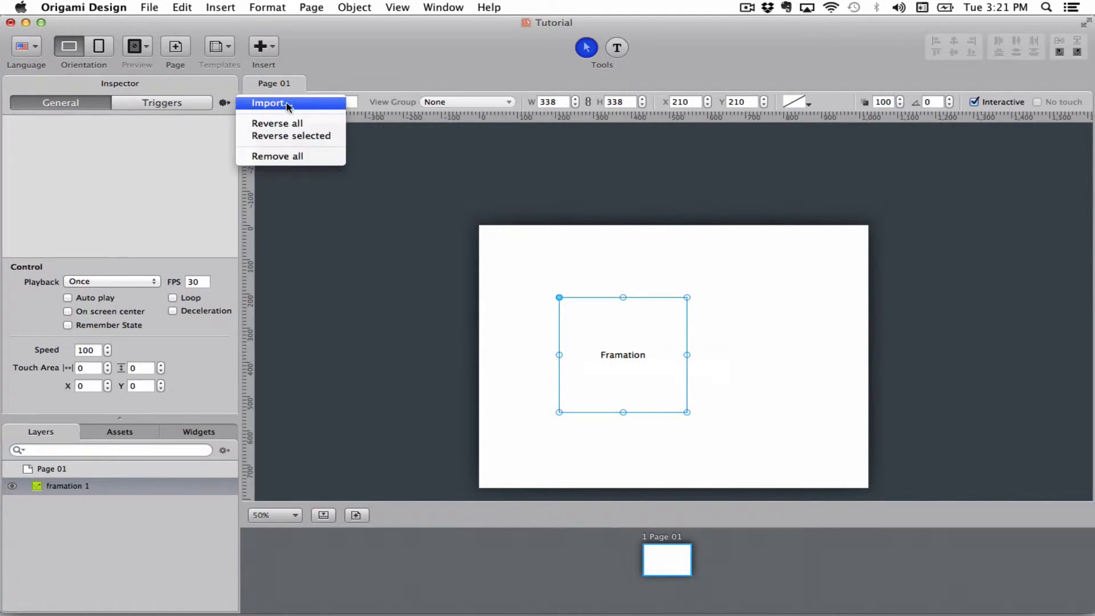
left_click(269, 103)
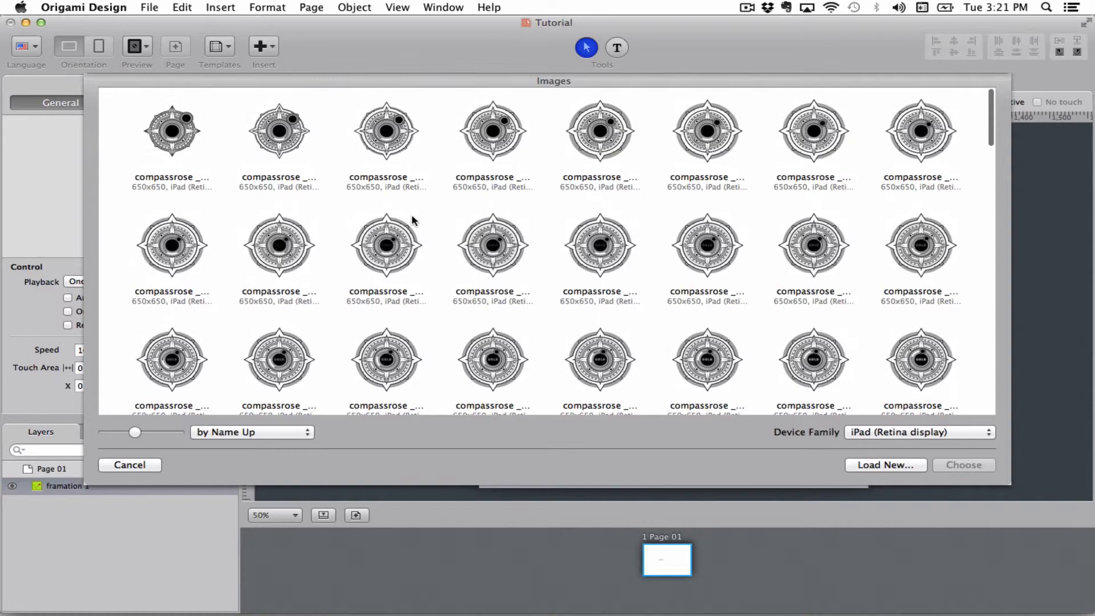
scroll("down", 3)
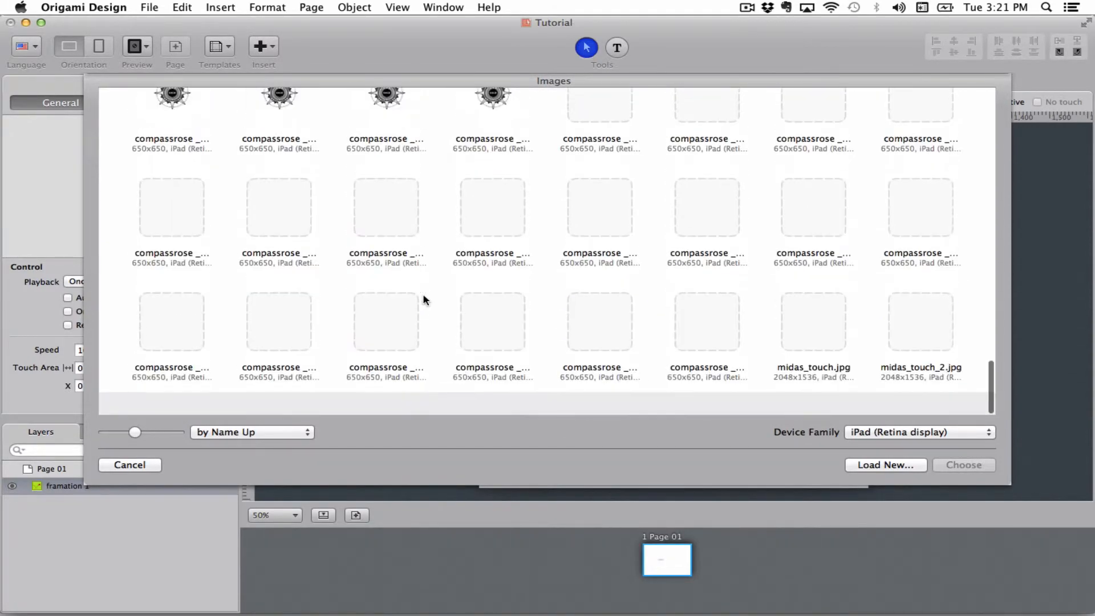
scroll("up", 3)
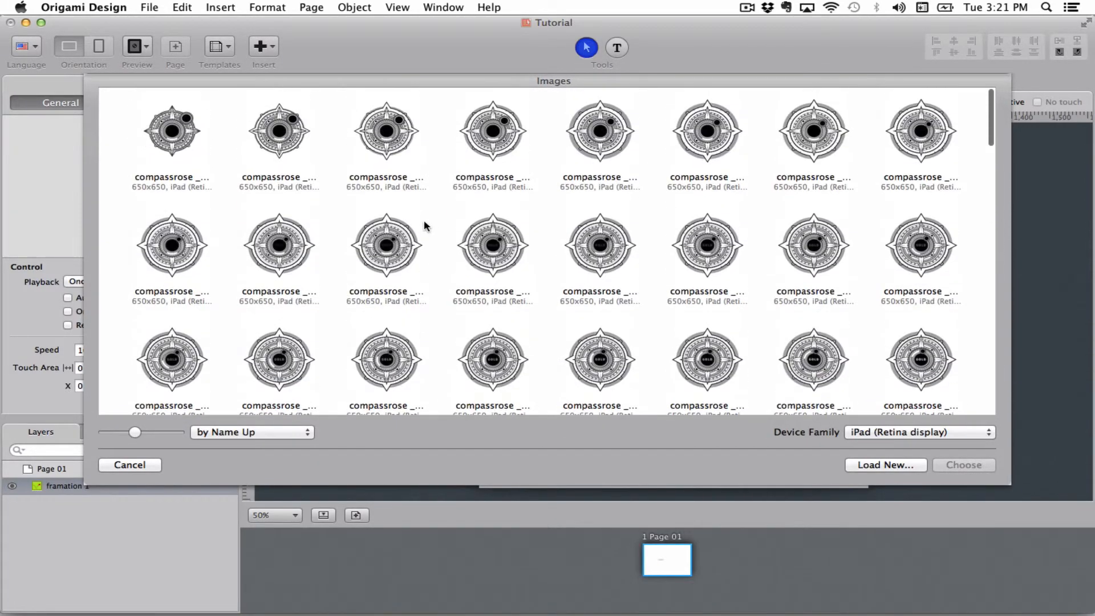
scroll("down", 3)
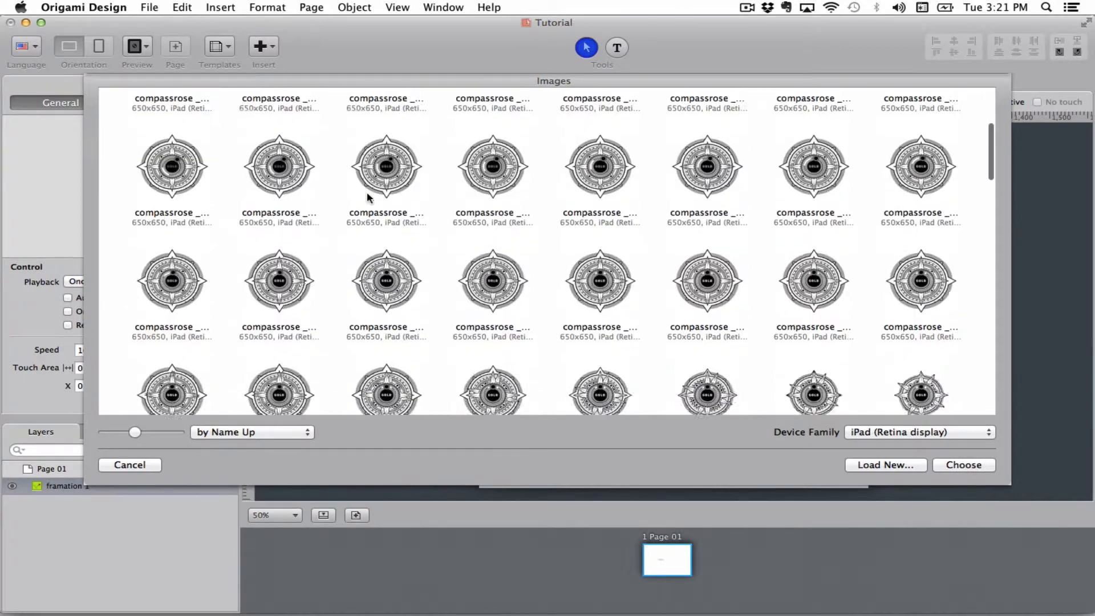
scroll("down", 3)
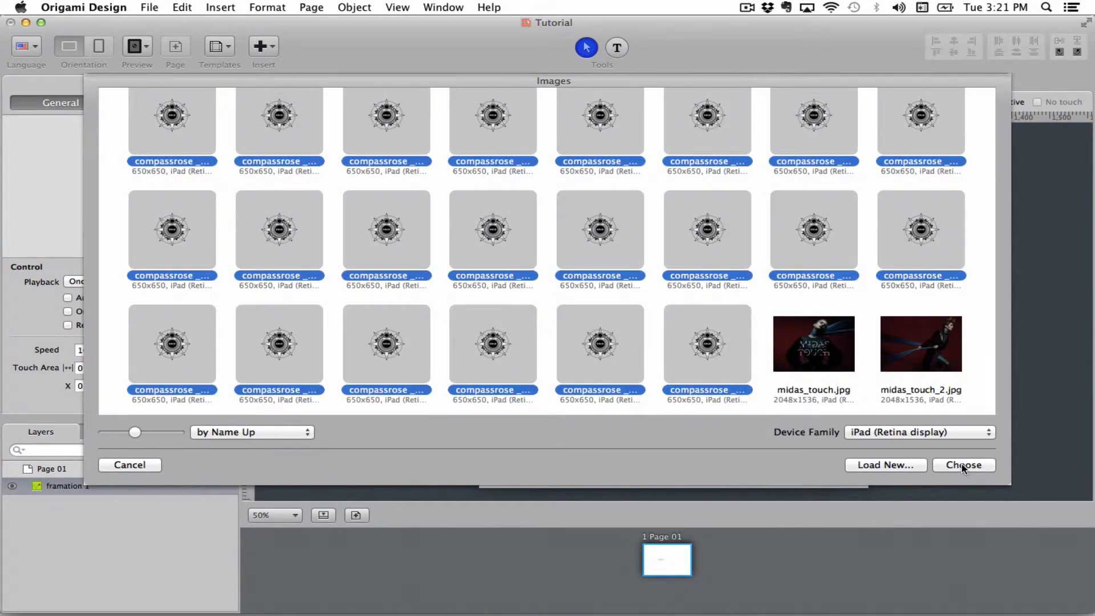
left_click(962, 464)
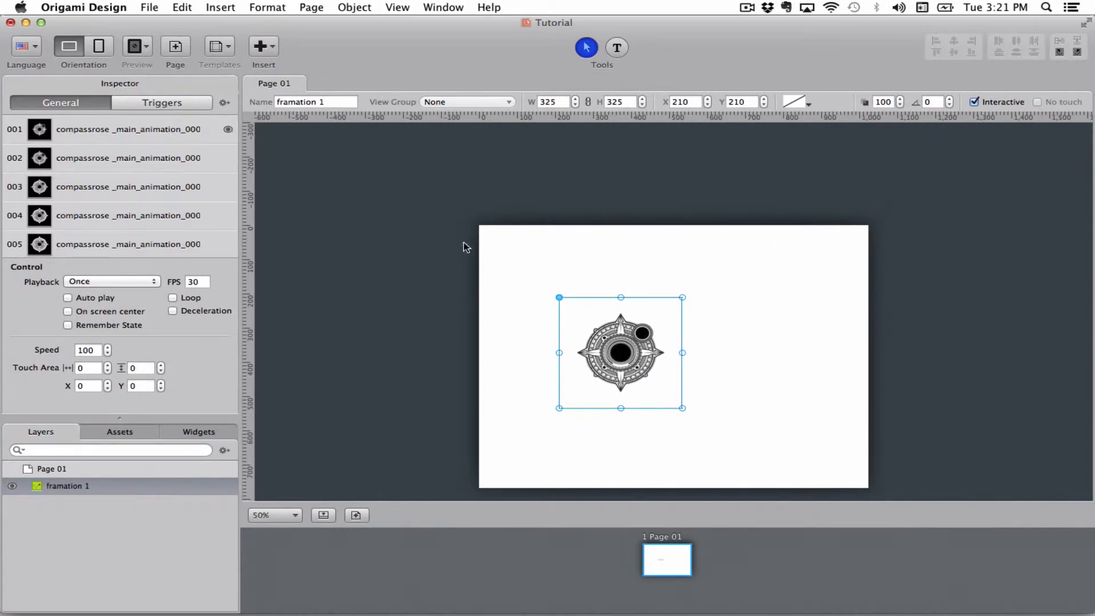
mouse_move(452, 201)
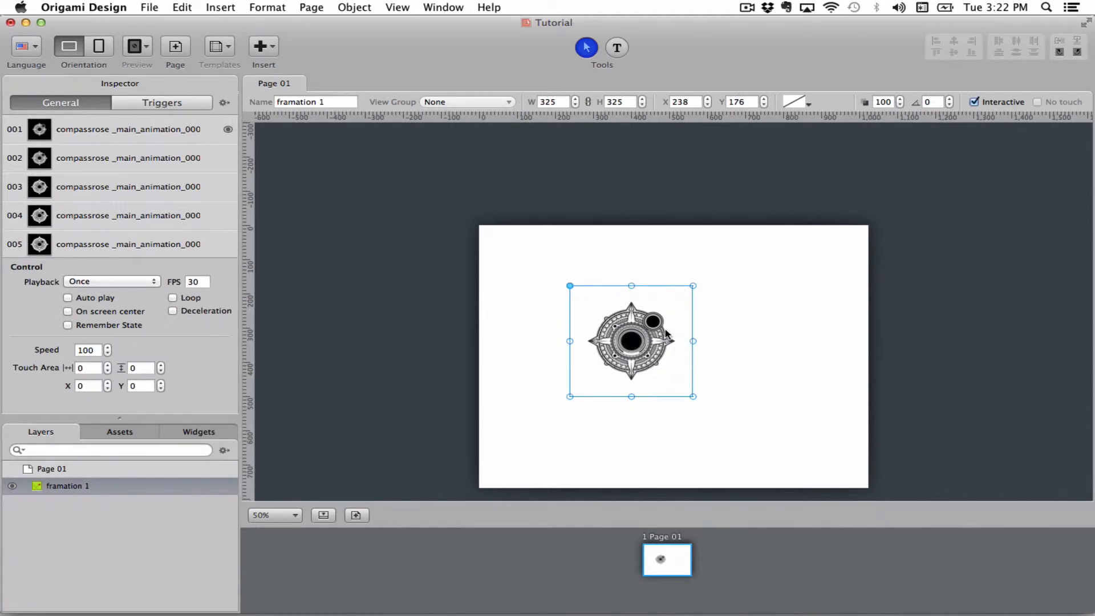
mouse_move(608, 310)
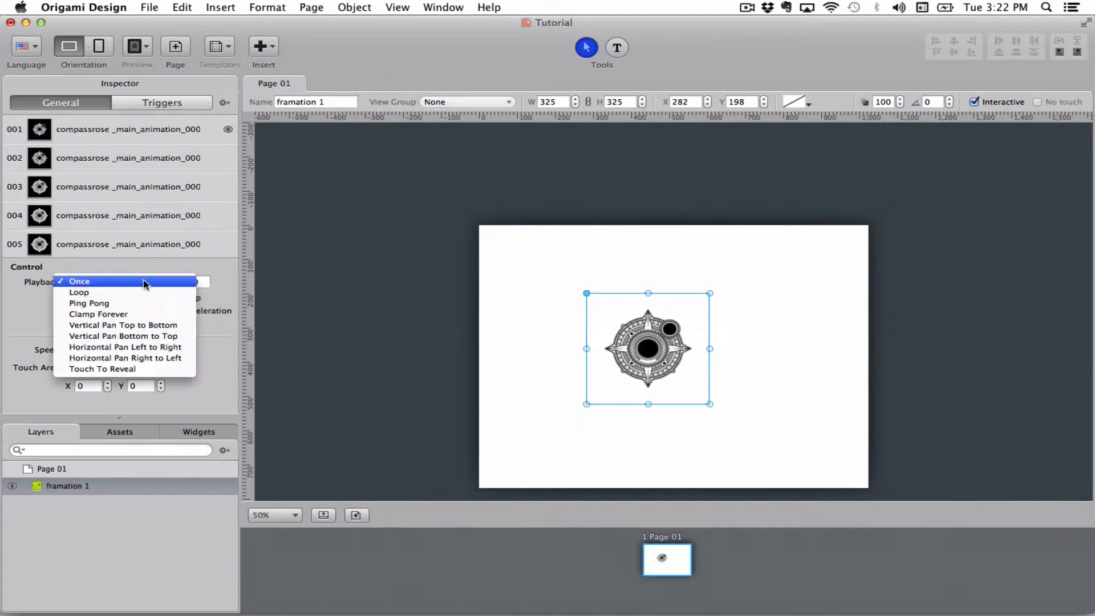
mouse_move(161, 285)
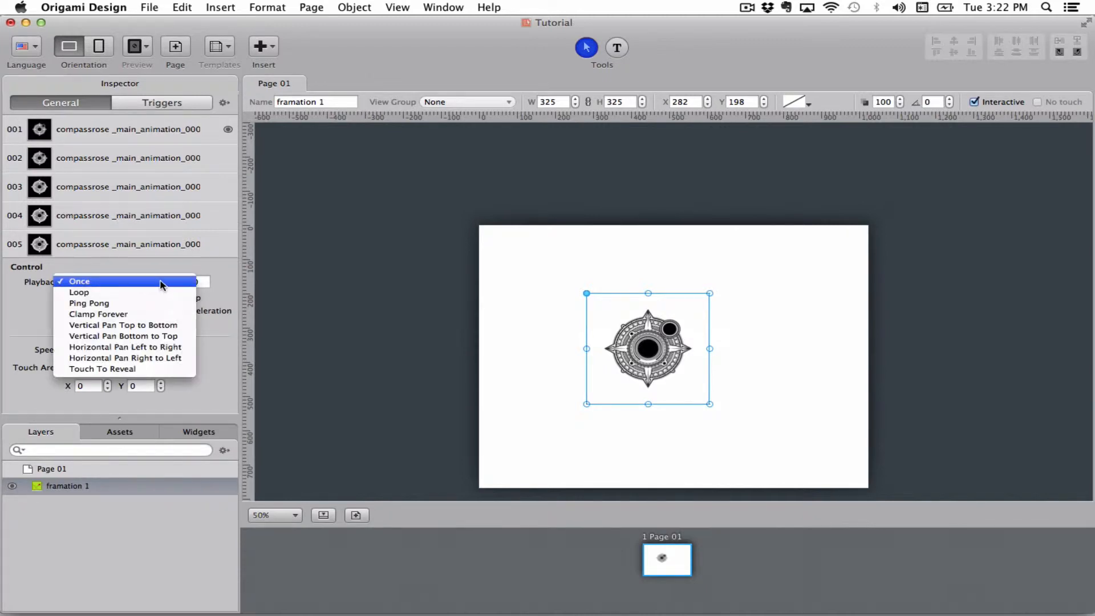
mouse_move(168, 284)
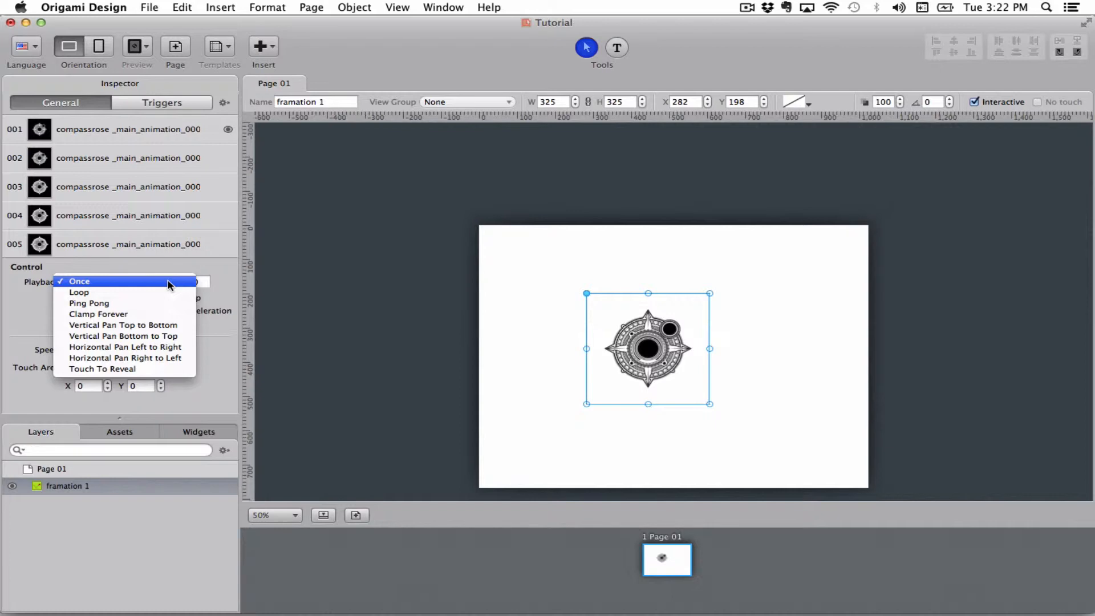
mouse_move(158, 285)
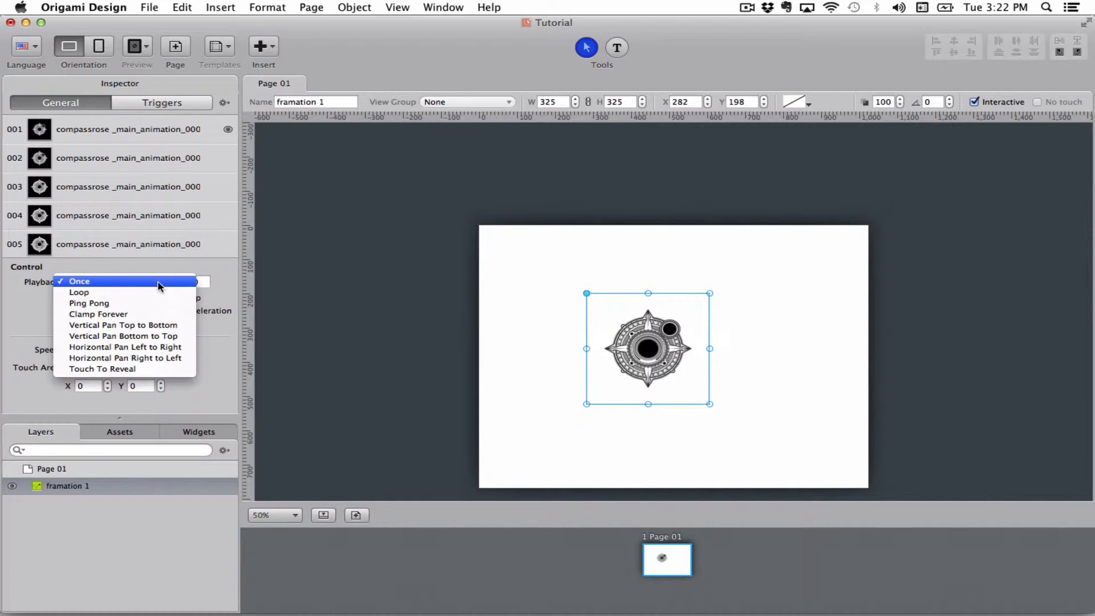
left_click(79, 280)
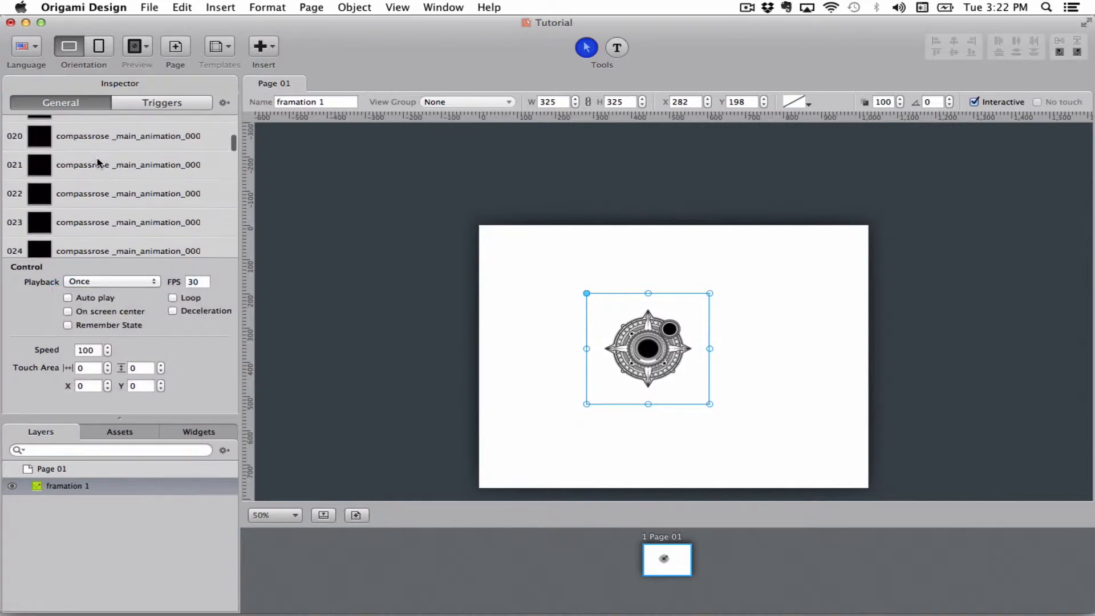
scroll("down", 3)
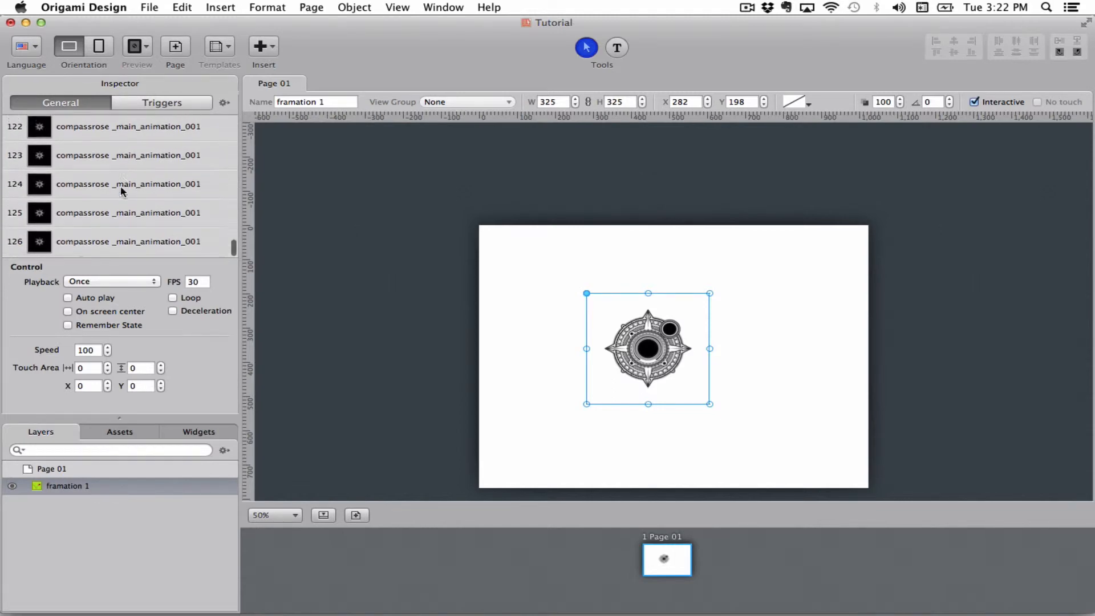
scroll("up", 3)
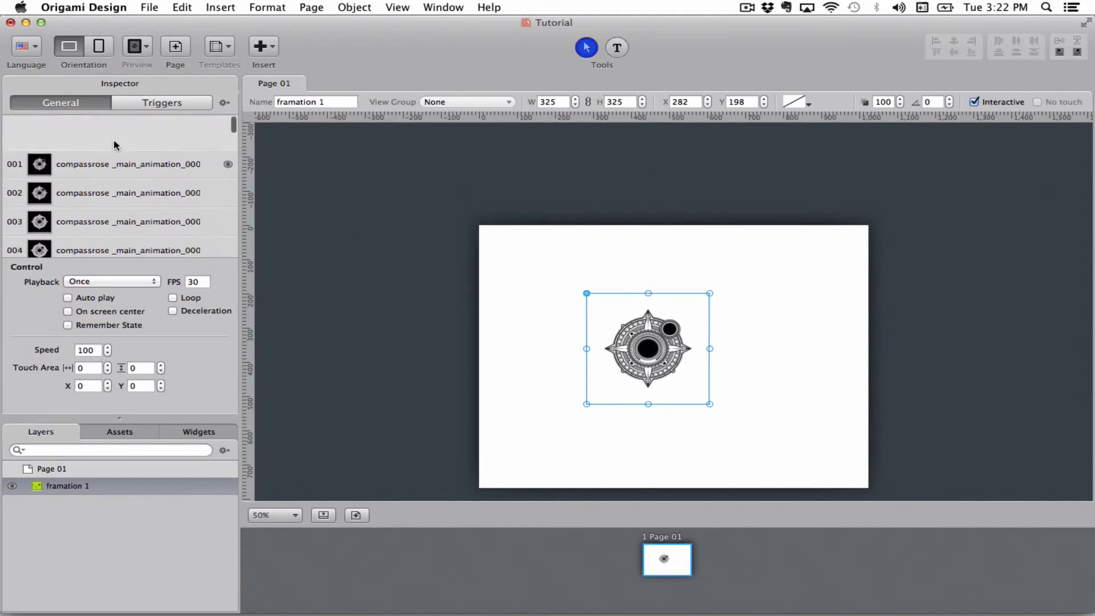
left_click(112, 280)
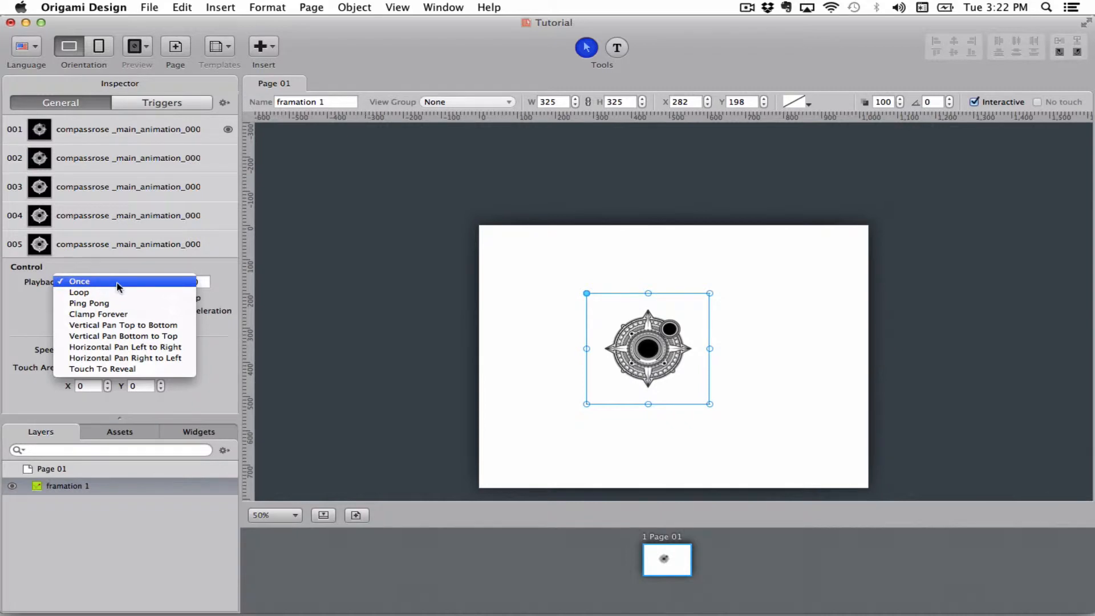
mouse_move(117, 304)
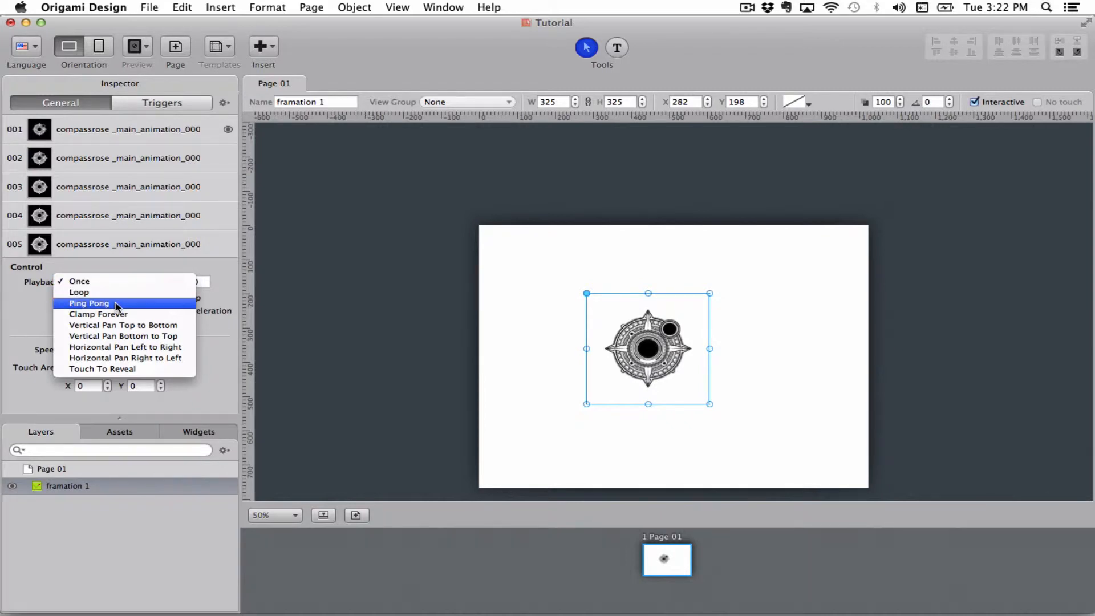
mouse_move(138, 313)
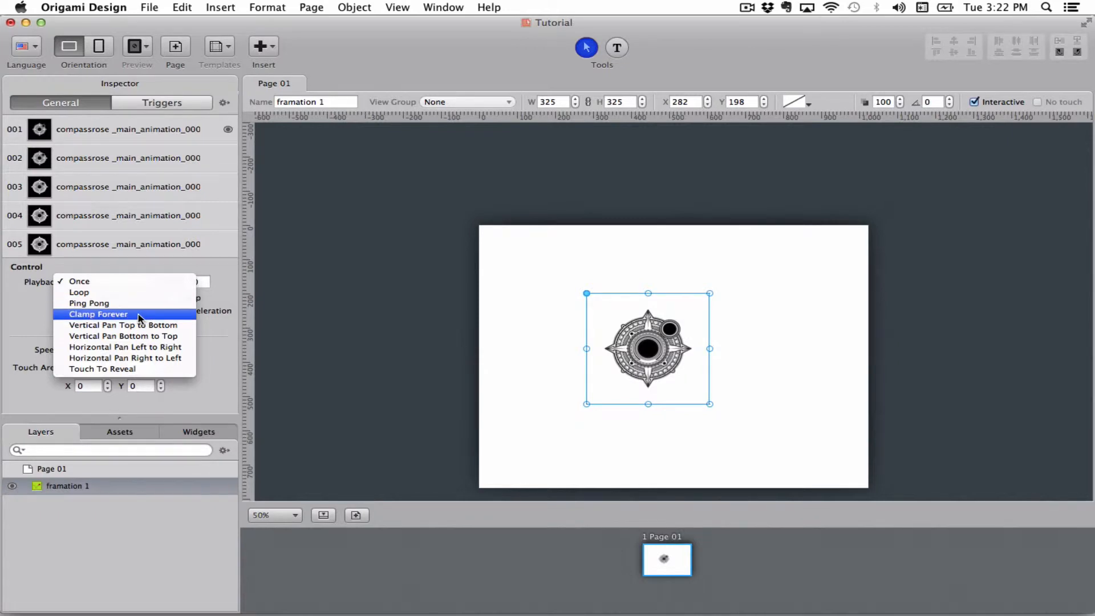
mouse_move(147, 318)
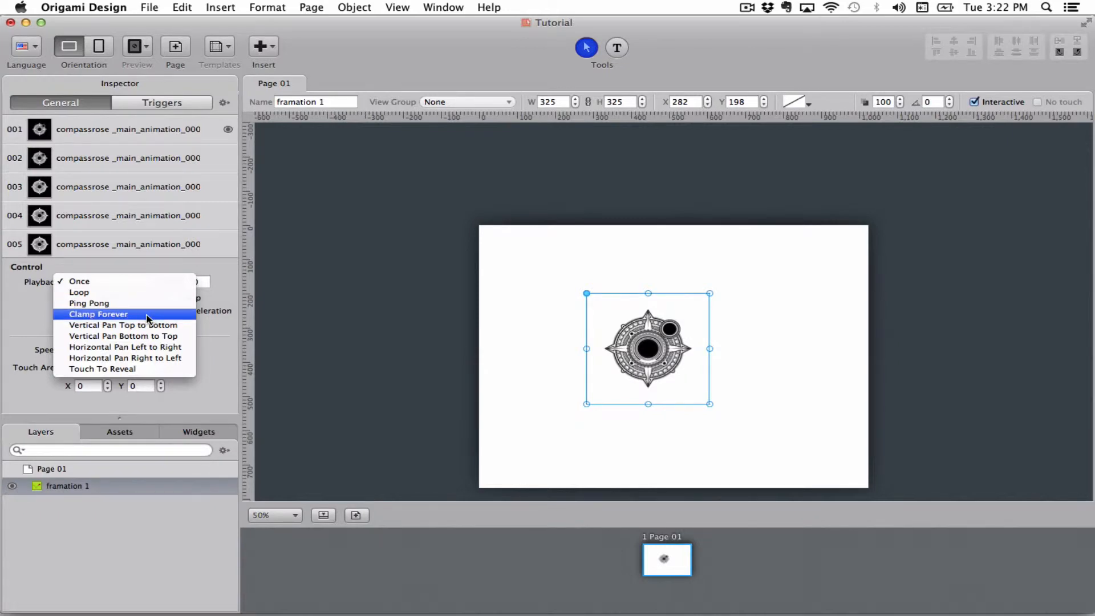
mouse_move(143, 318)
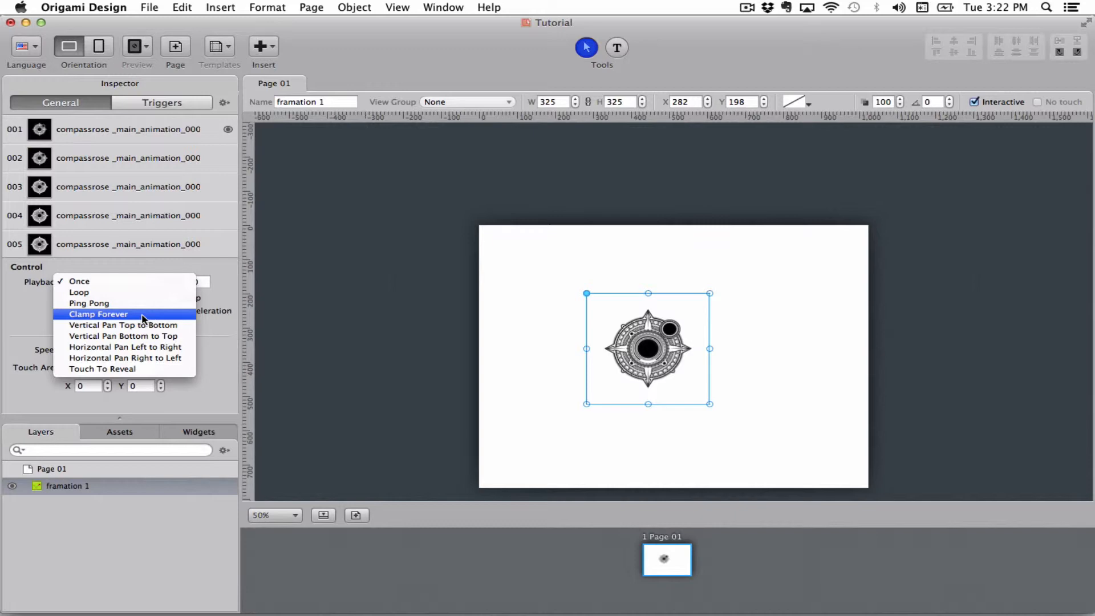
mouse_move(125, 346)
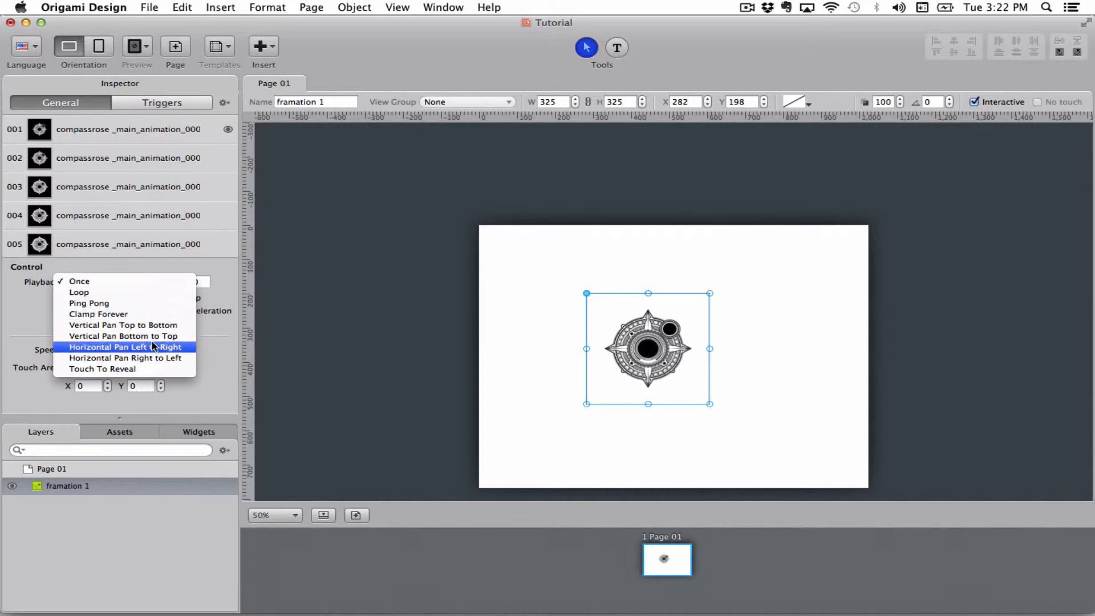
mouse_move(124, 335)
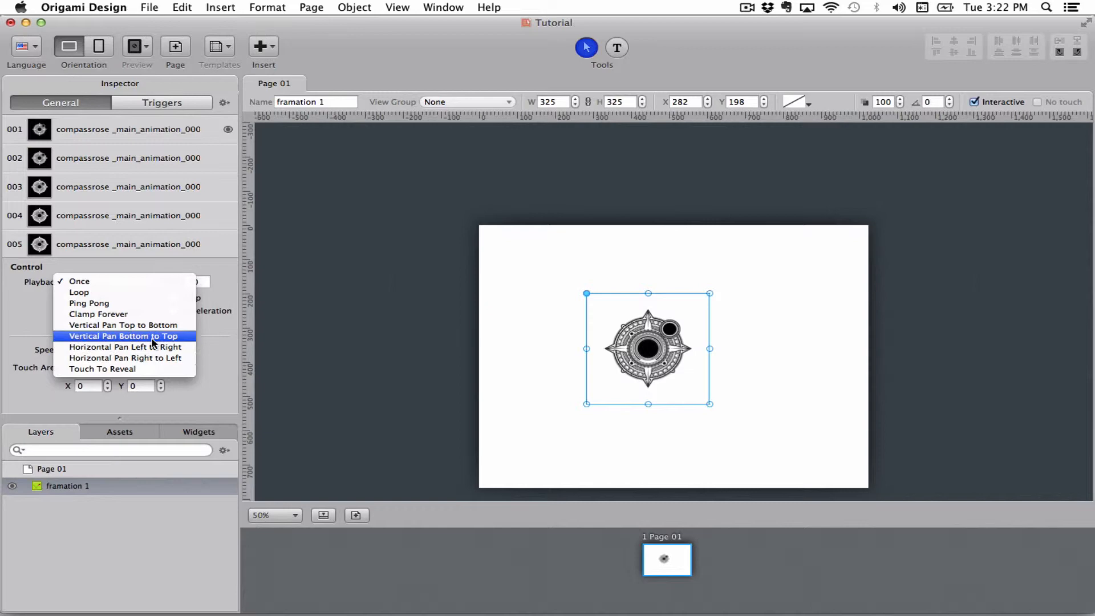
mouse_move(124, 325)
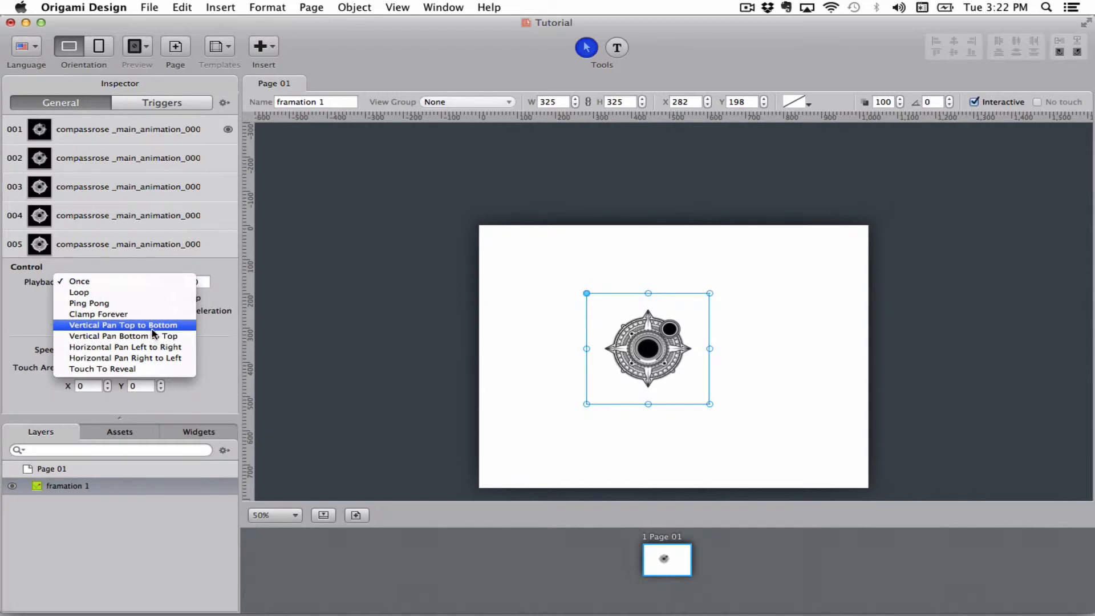
mouse_move(98, 313)
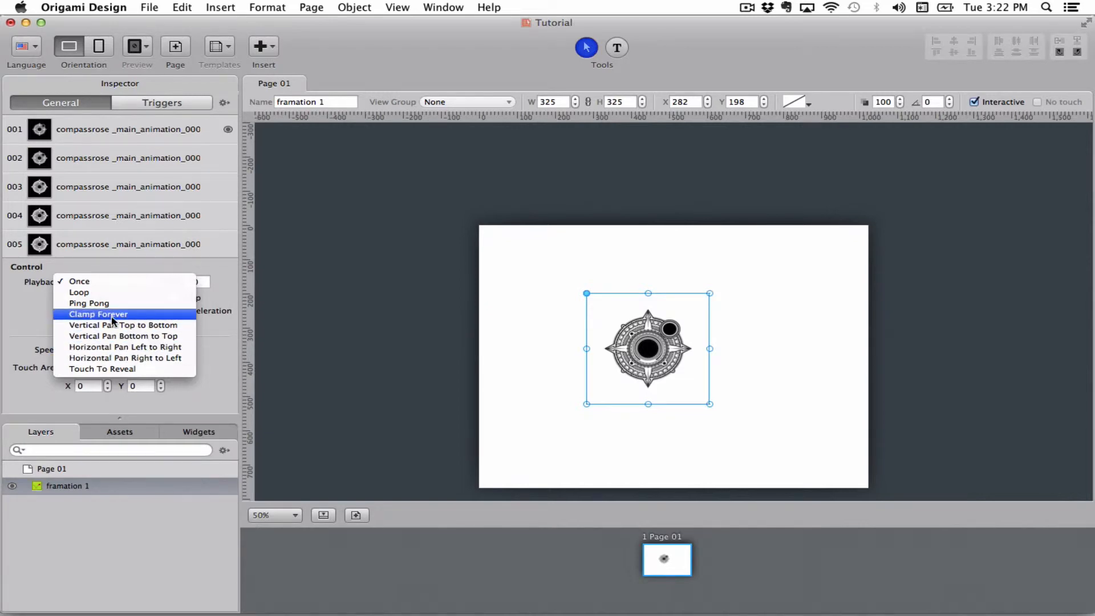
mouse_move(79, 292)
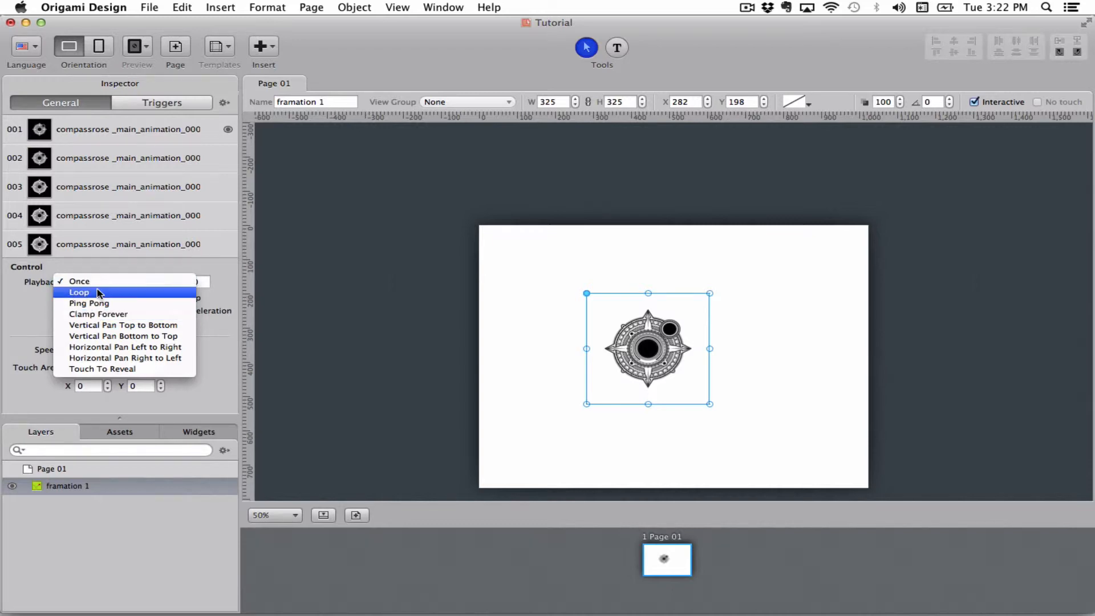
mouse_move(125, 347)
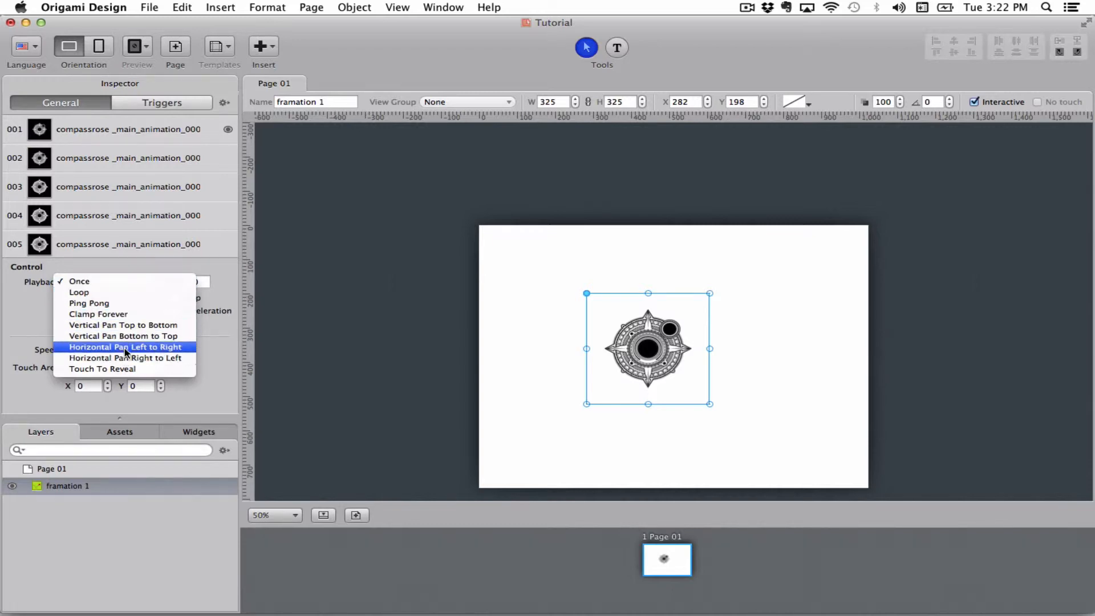
mouse_move(124, 325)
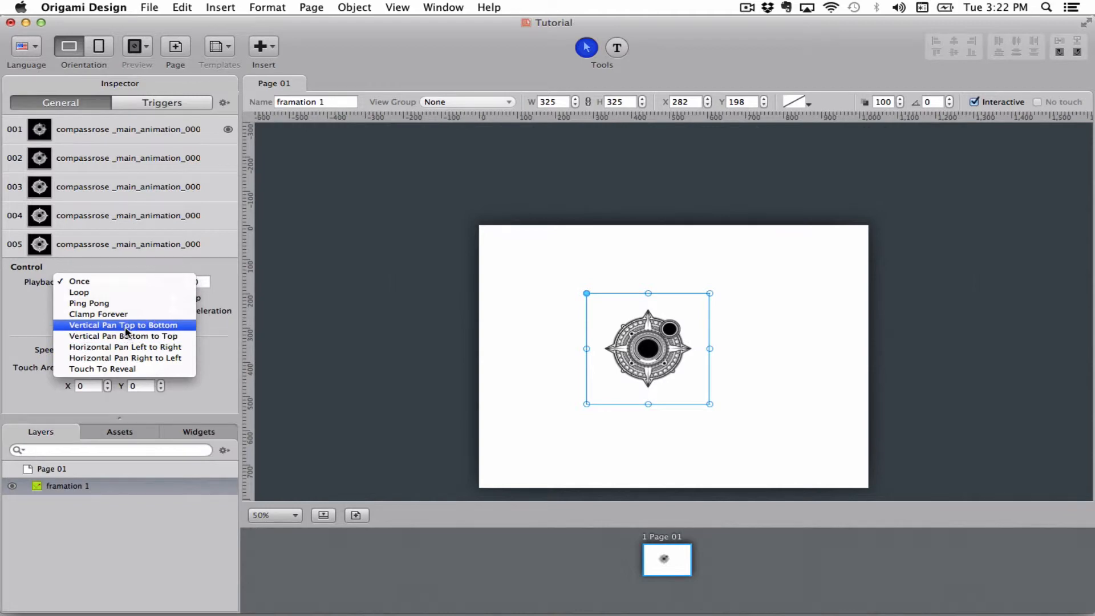
mouse_move(102, 368)
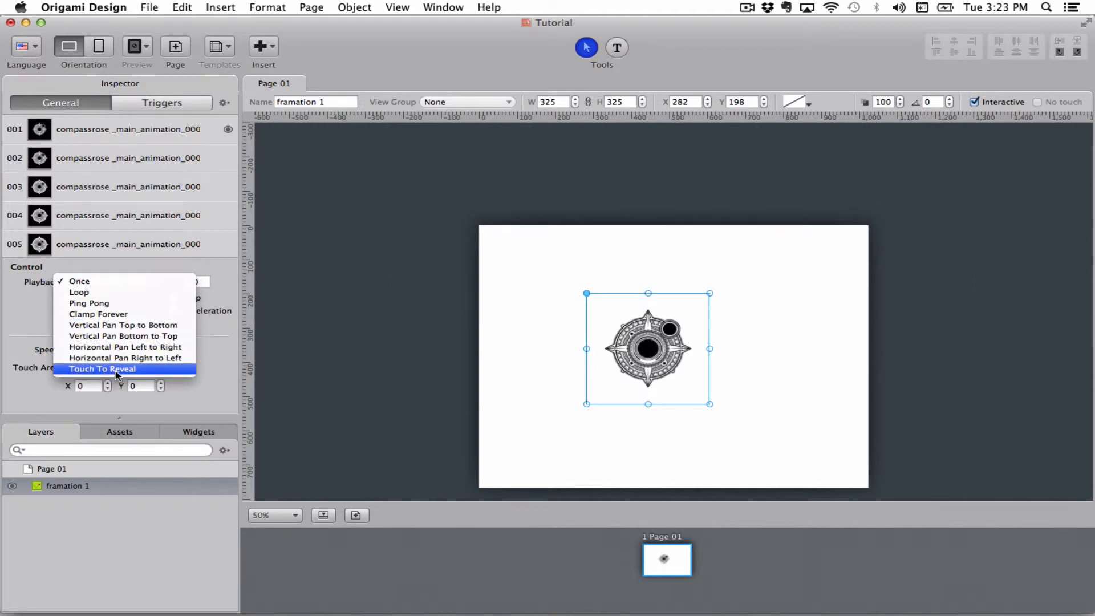
mouse_move(125, 357)
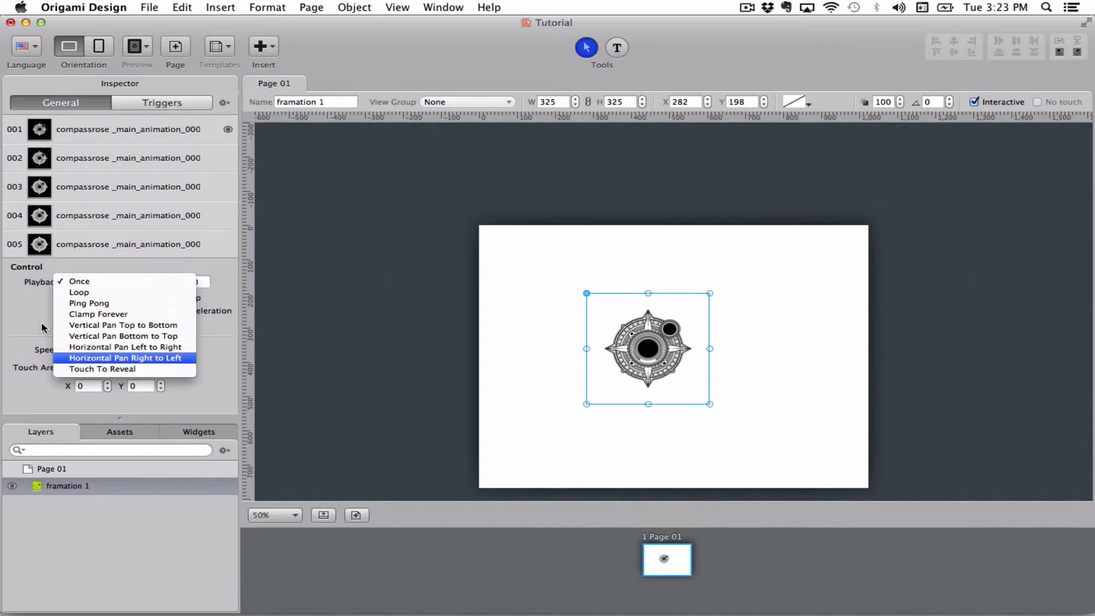
left_click(79, 281)
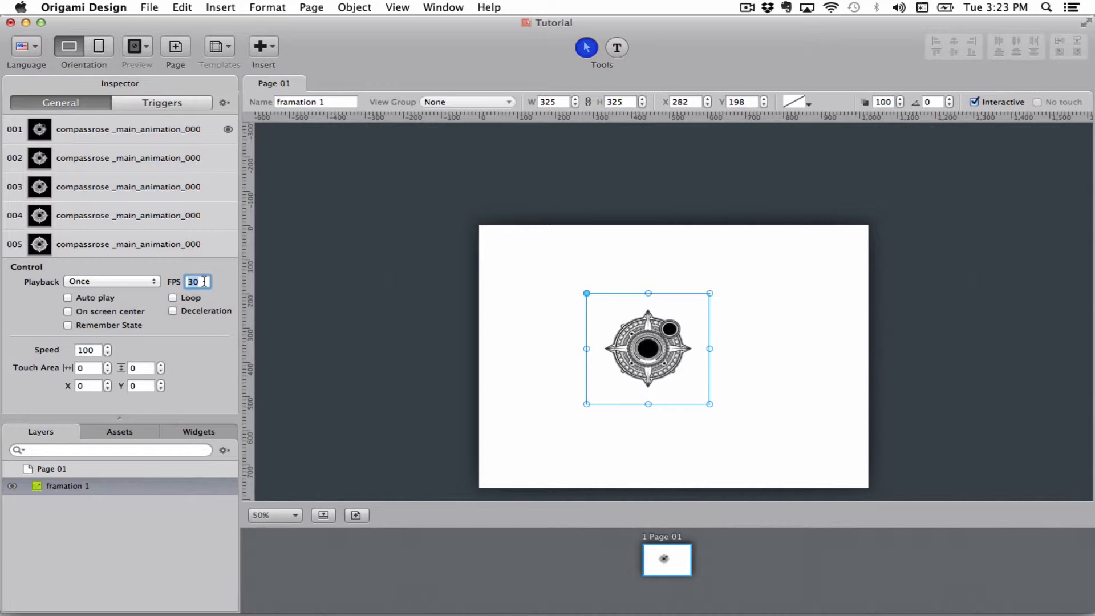
Step: Set FPS to 60, trying and leaving off Play When Centred and Remember State
type("1")
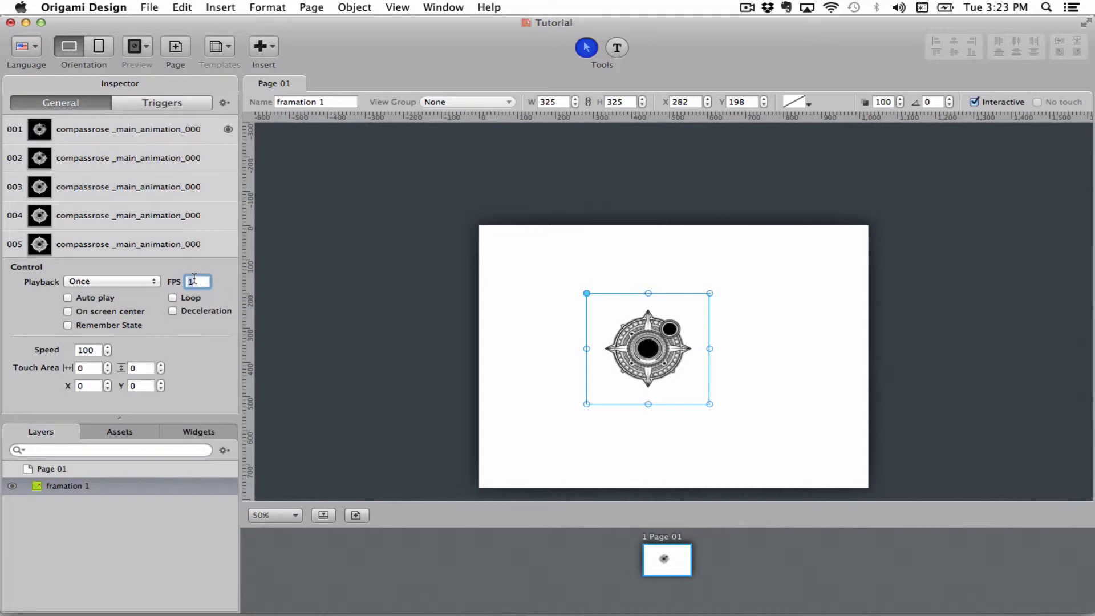
type("60")
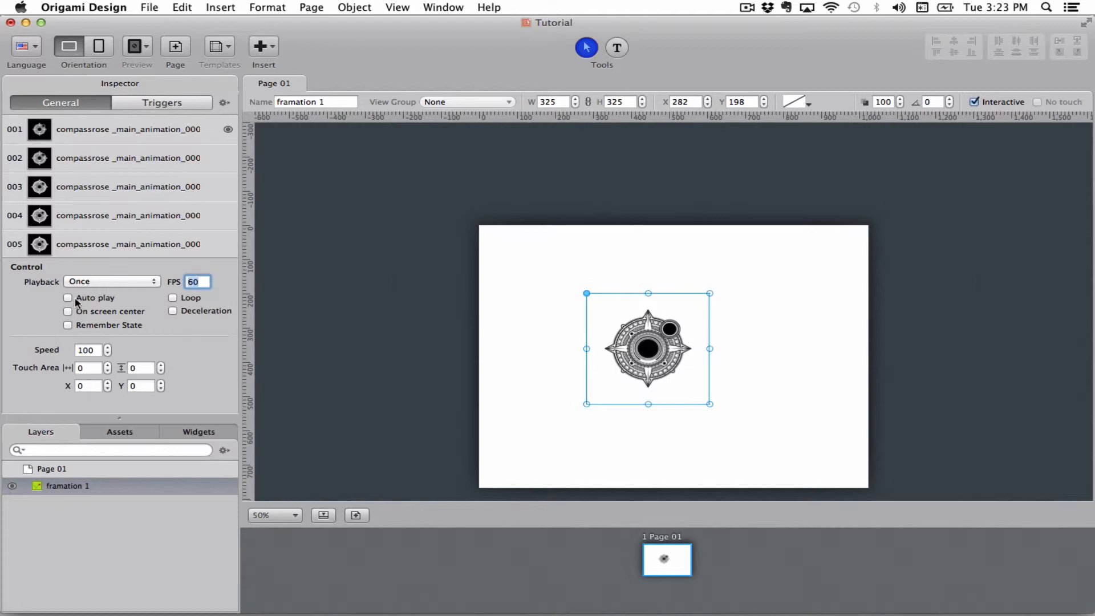
mouse_move(96, 301)
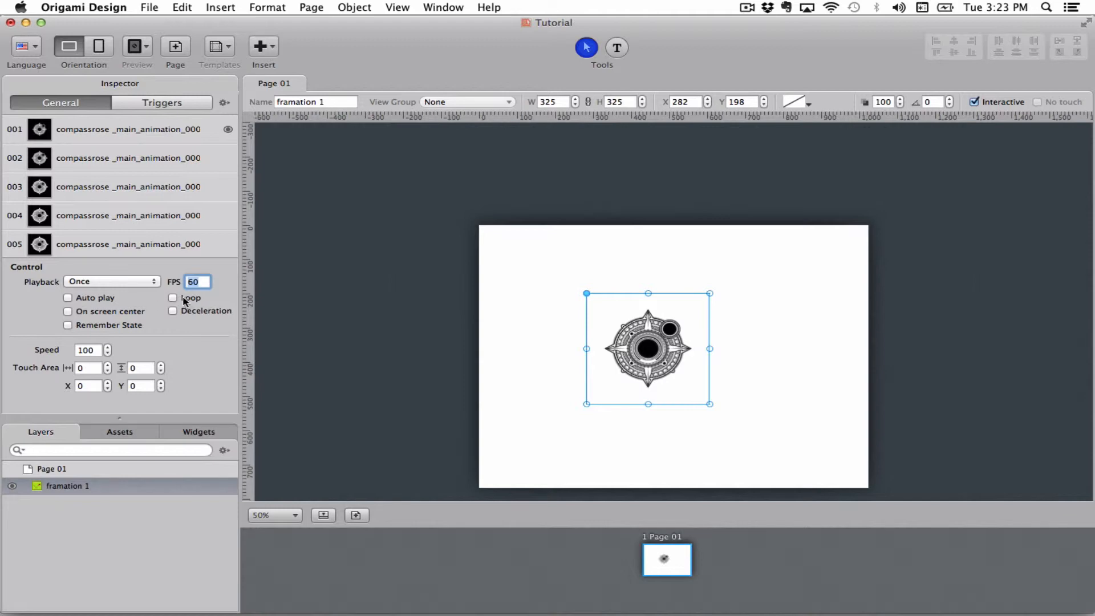
left_click(67, 310)
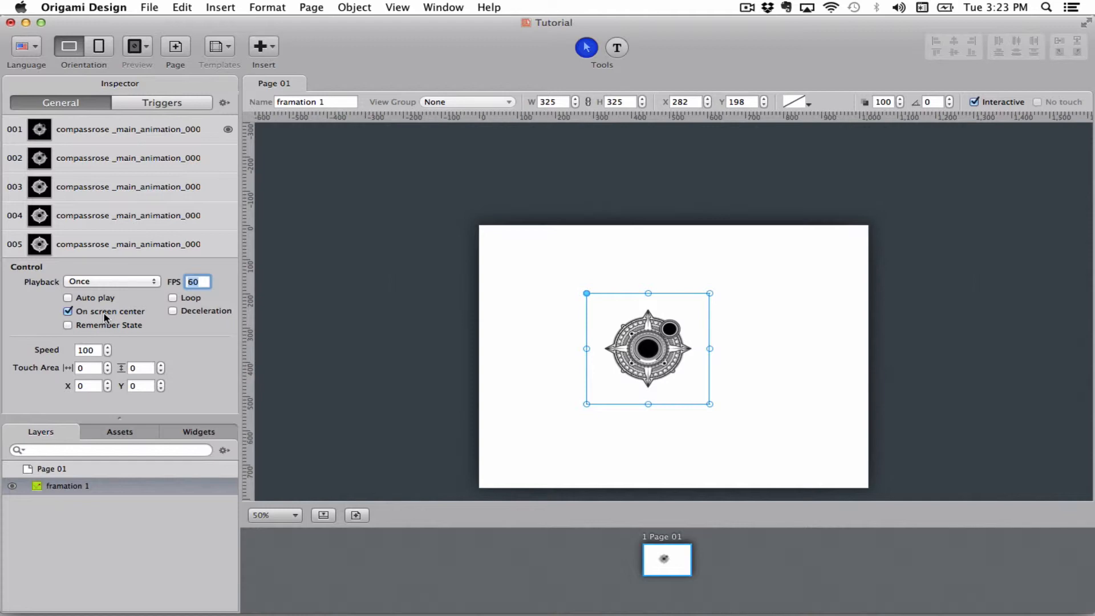
mouse_move(132, 318)
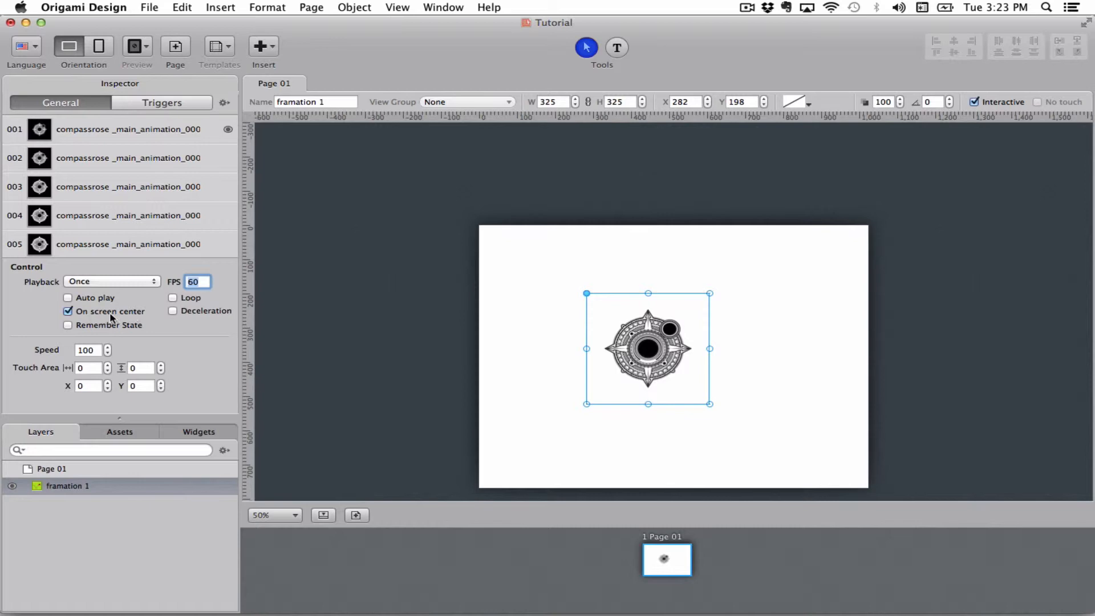
left_click(172, 311)
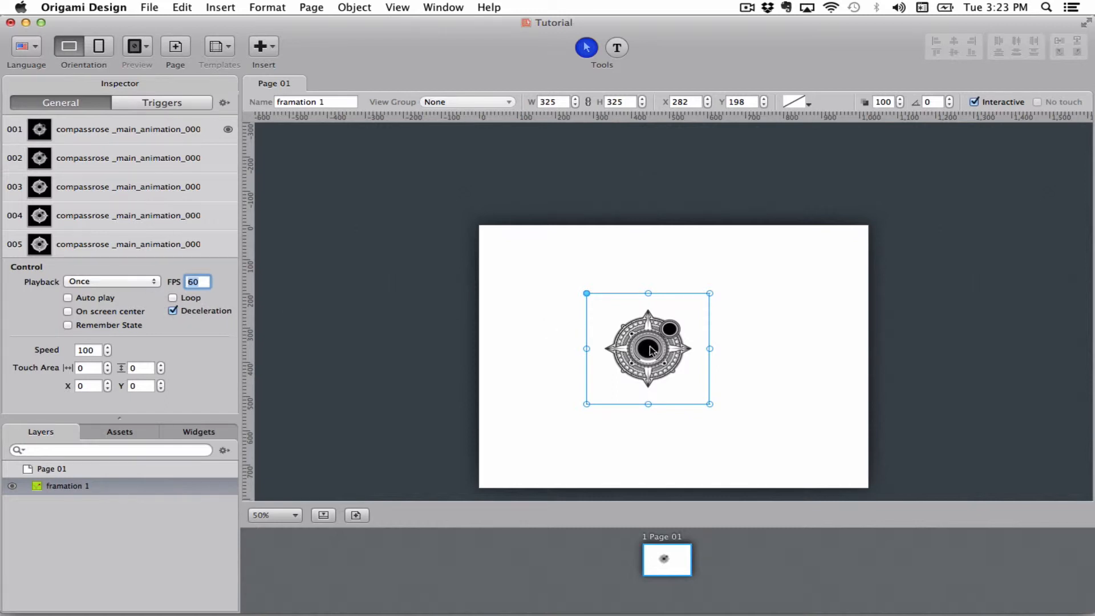
mouse_move(605, 358)
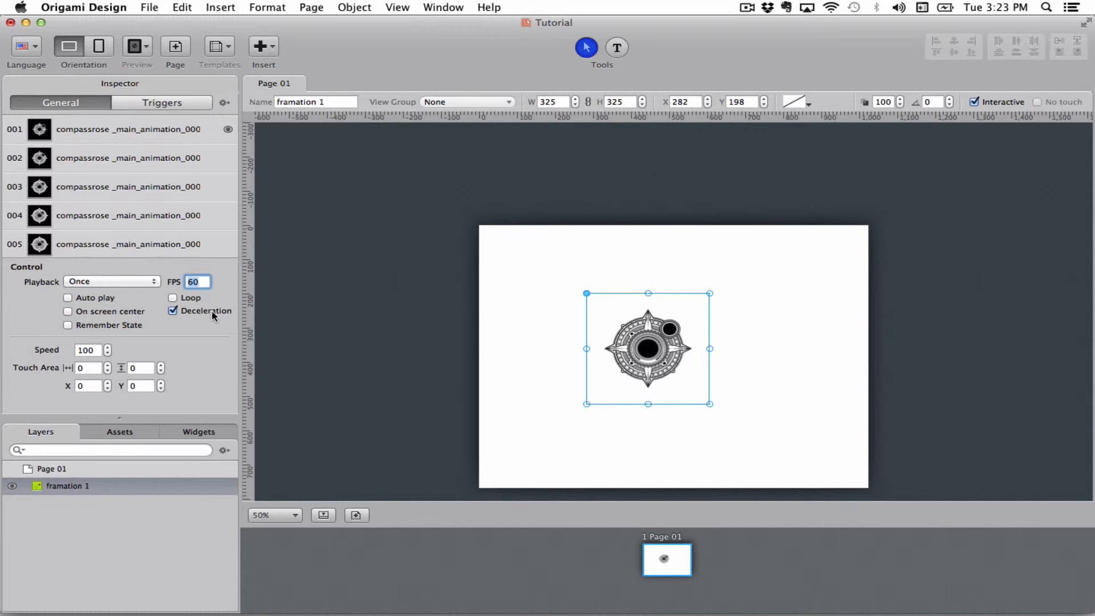
mouse_move(220, 321)
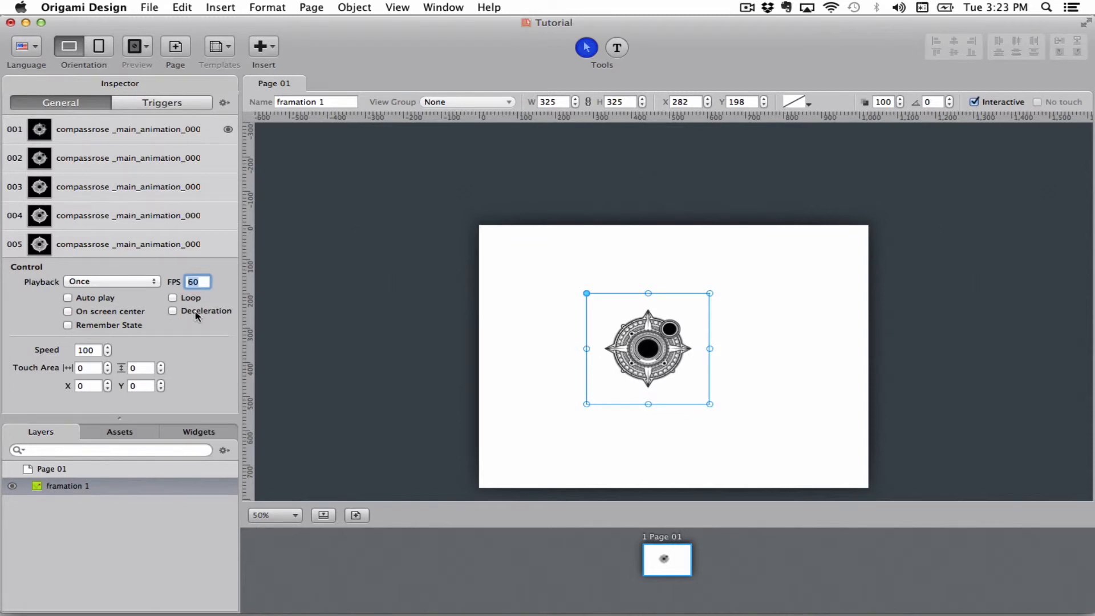
mouse_move(102, 329)
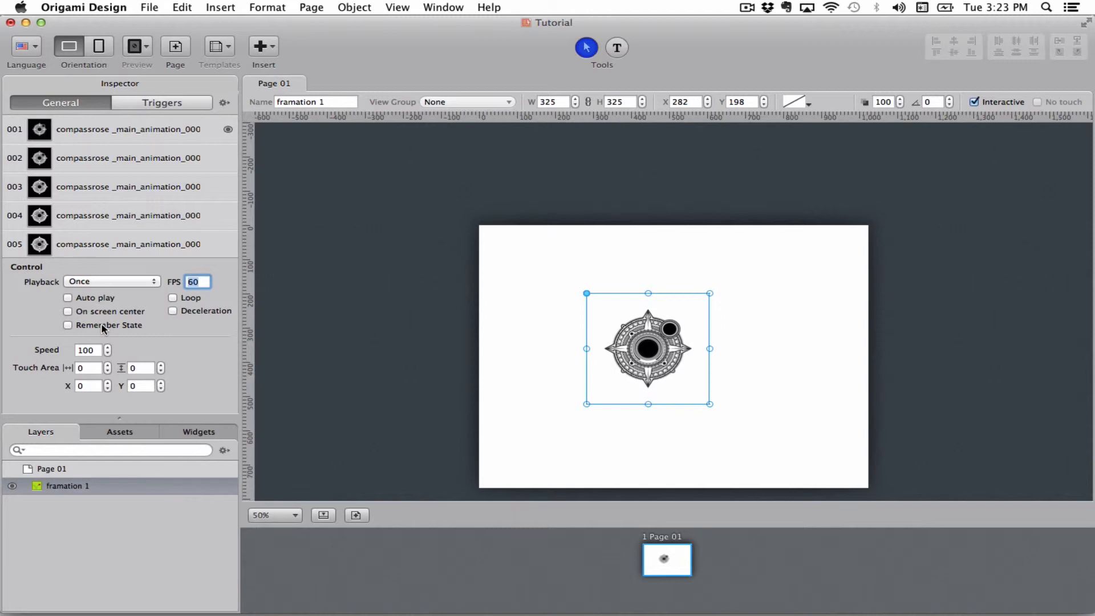
left_click(67, 325)
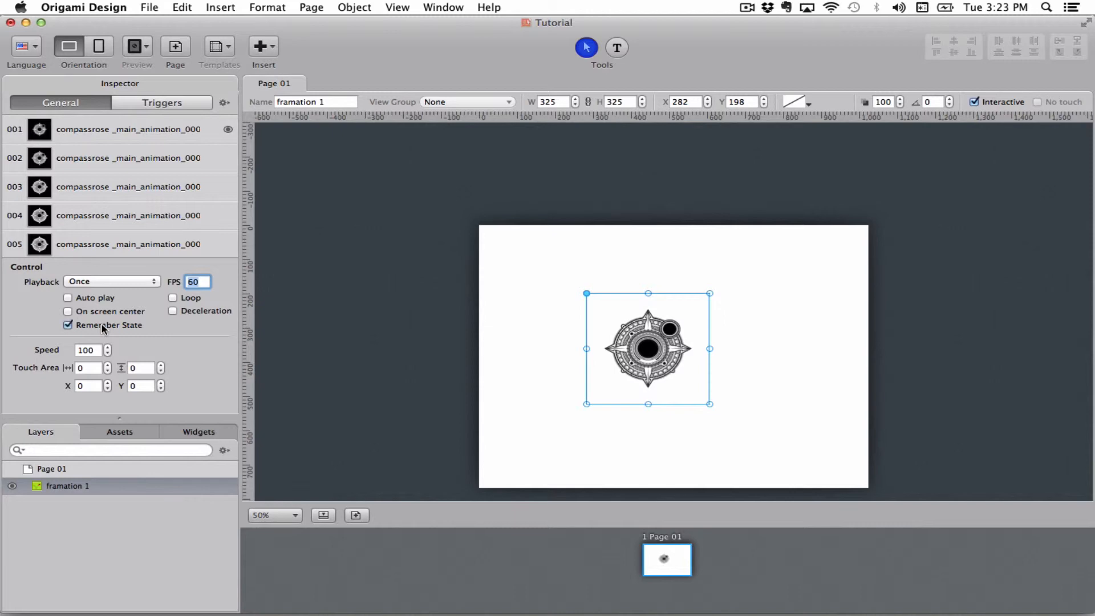
left_click(68, 325)
type("60")
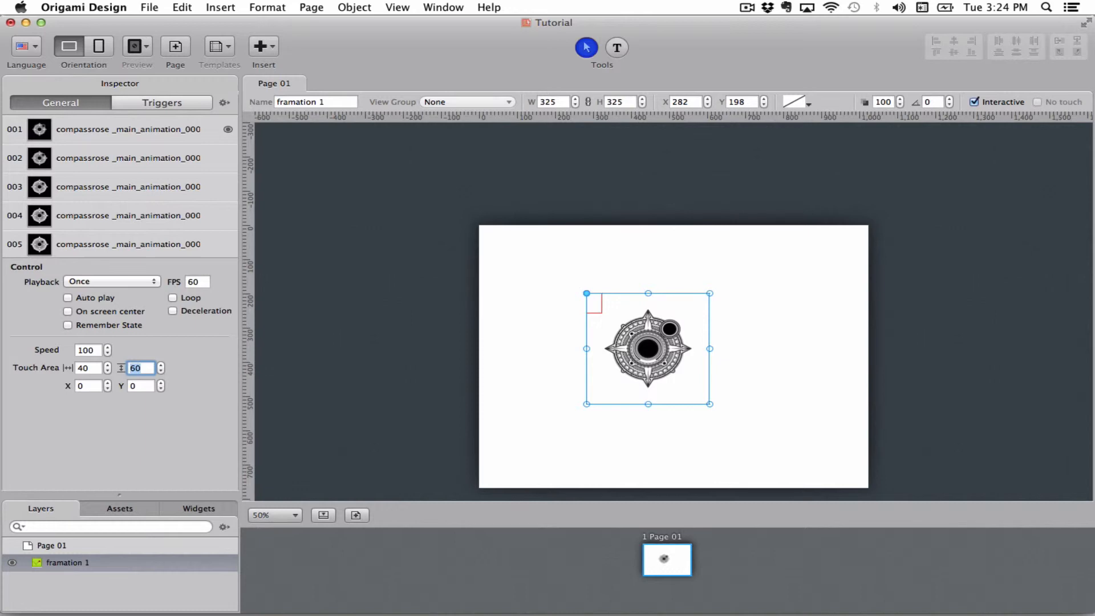
mouse_move(602, 300)
type("0")
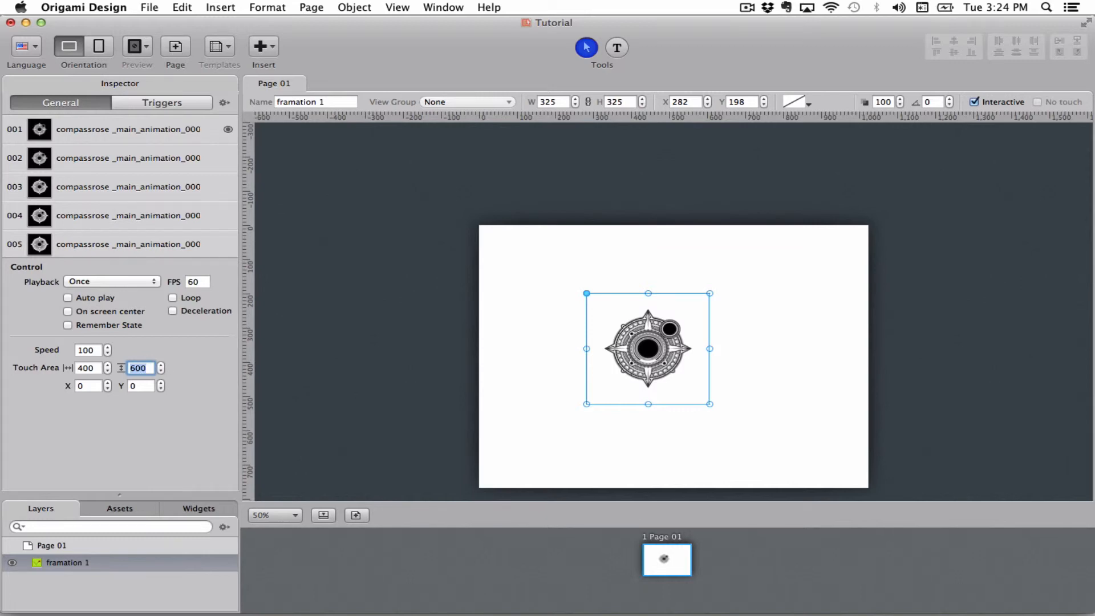
Step: Preview the 400 × 500 touch area's red outline by deselecting and reselecting the framation
left_click(681, 446)
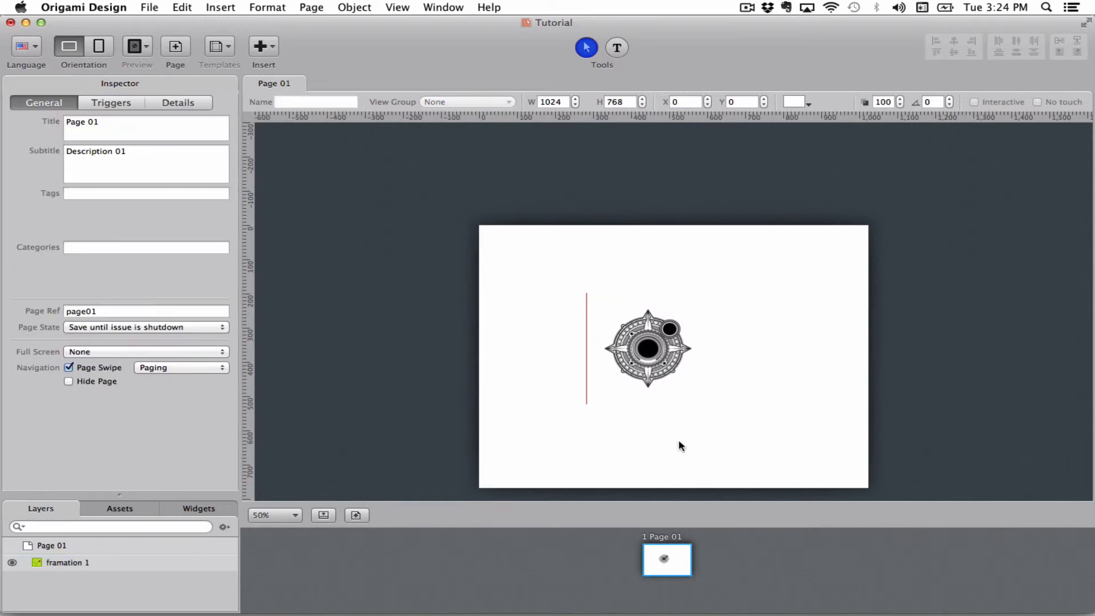
left_click(645, 348)
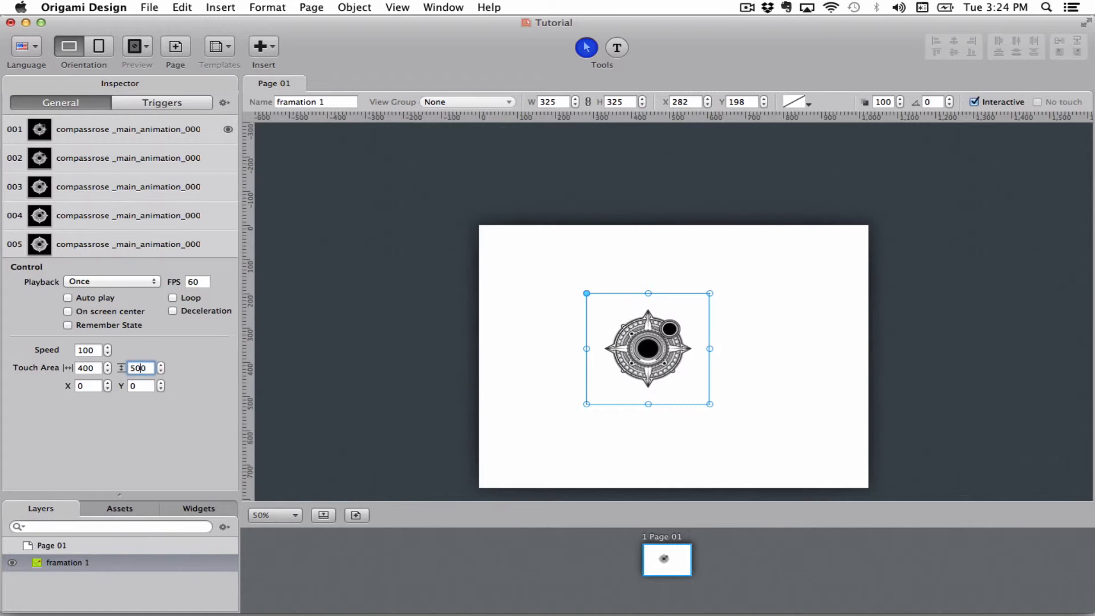
left_click(51, 545)
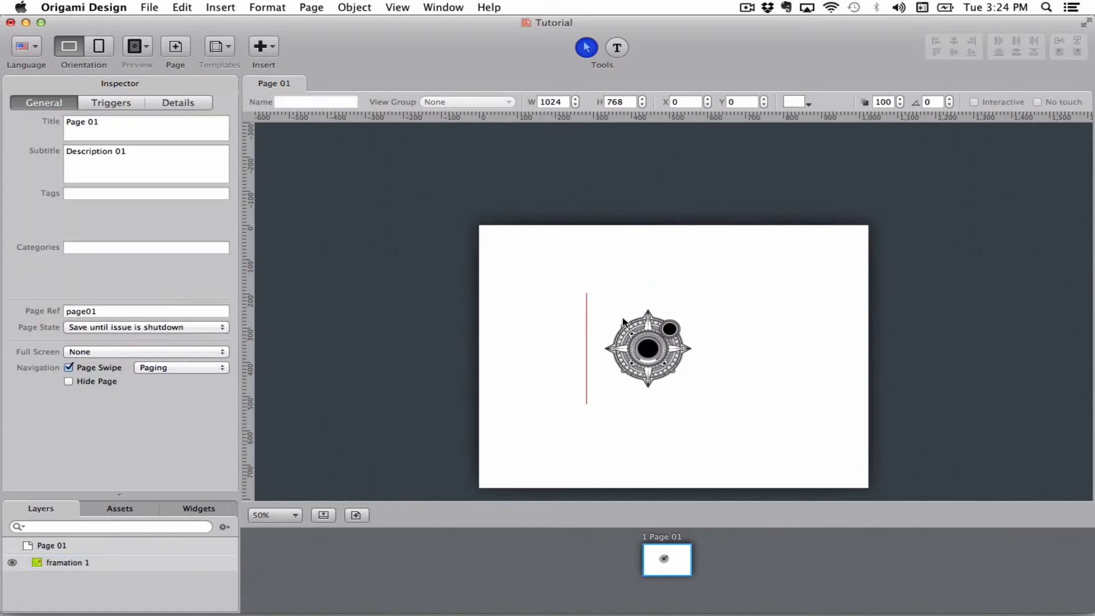
left_click(646, 348)
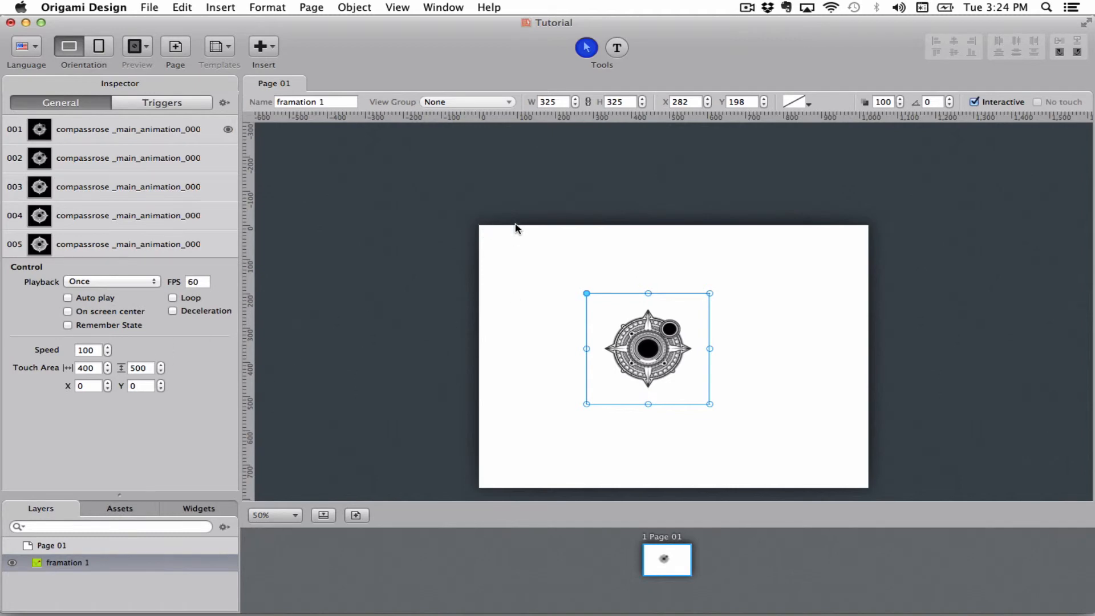
mouse_move(872, 408)
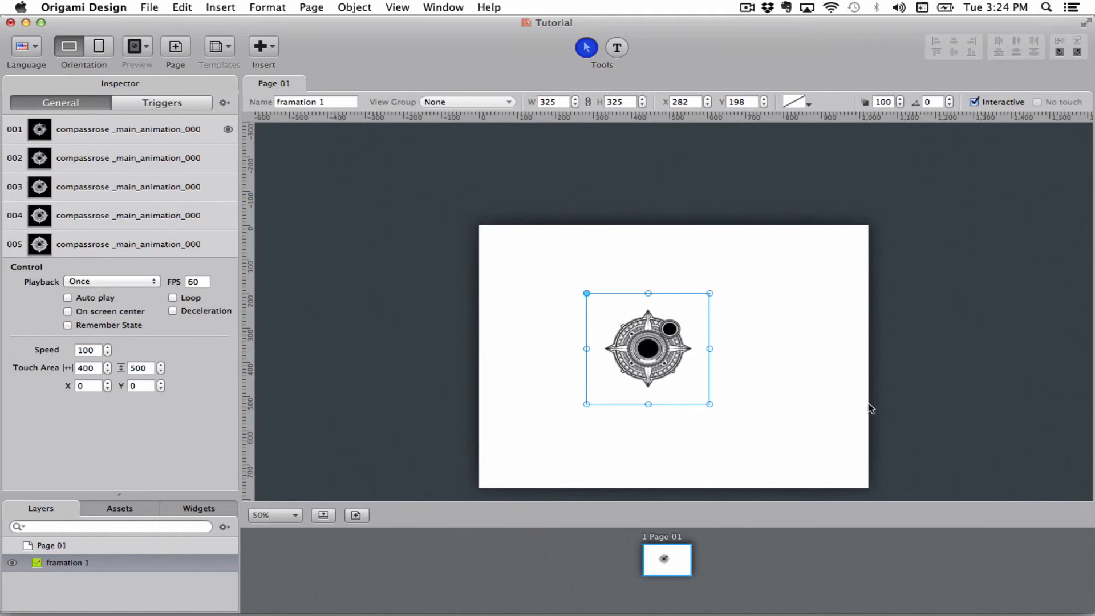
mouse_move(533, 276)
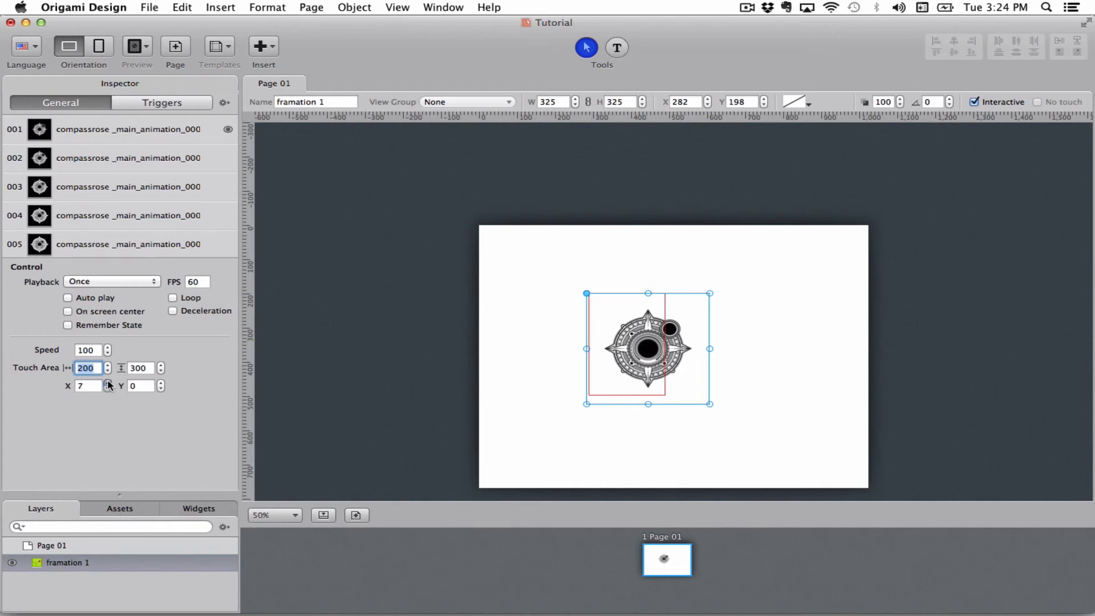
Step: Nudge the 200 × 300 touch area to offset 8, 6 and check its outline
left_click(161, 383)
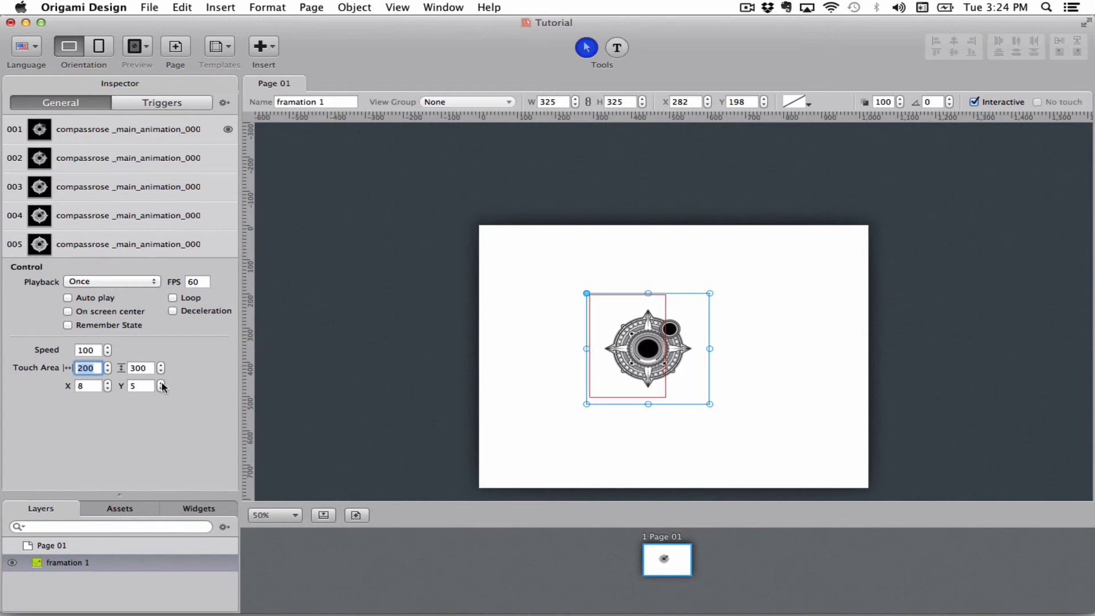
left_click(160, 383)
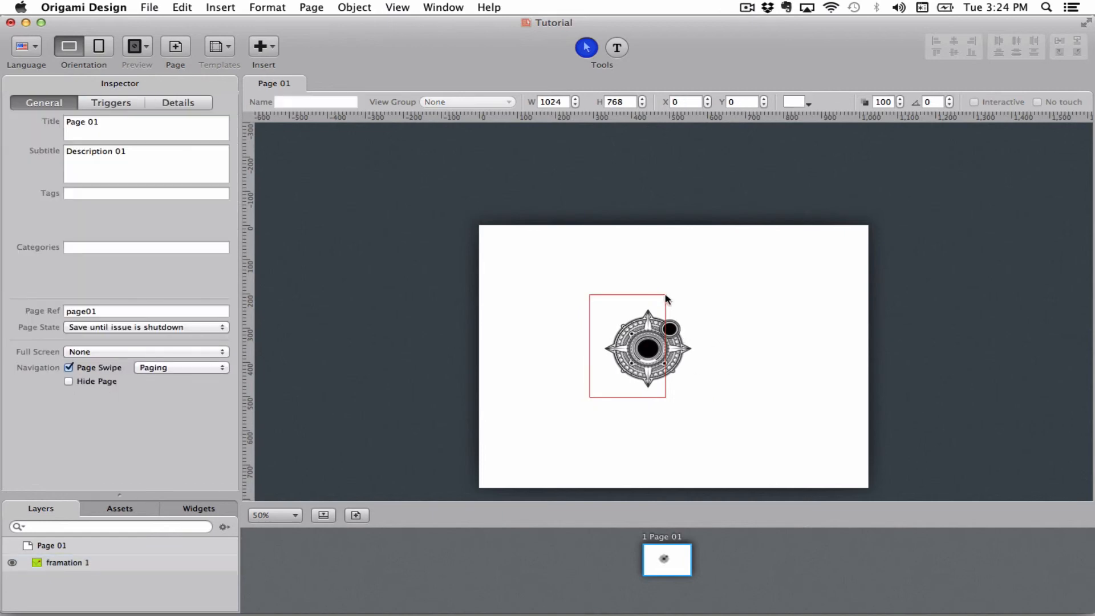
left_click(645, 347)
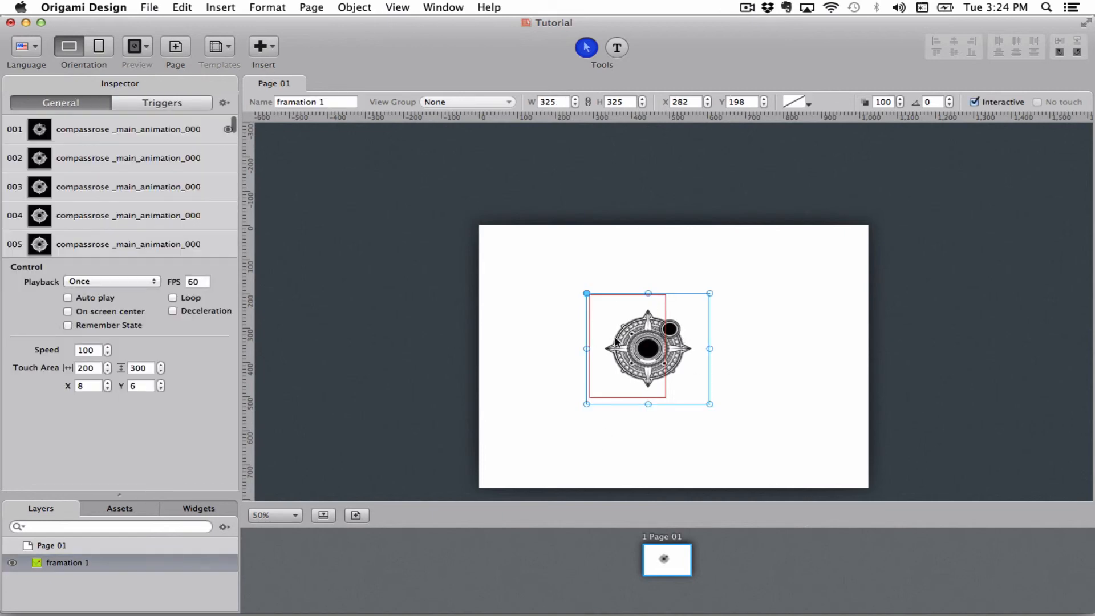
left_click(111, 280)
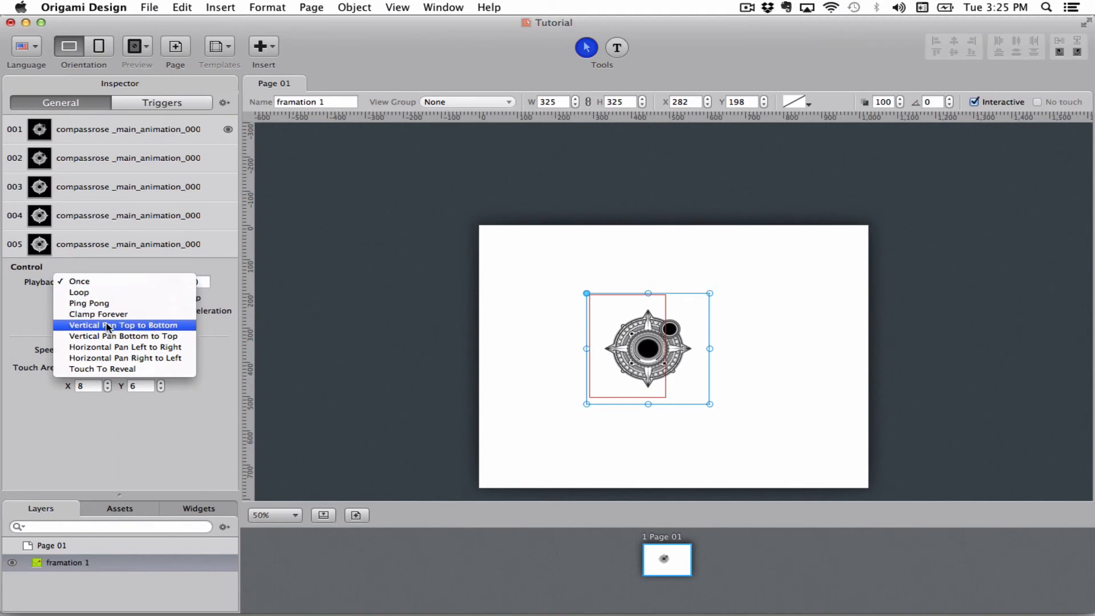
mouse_move(138, 330)
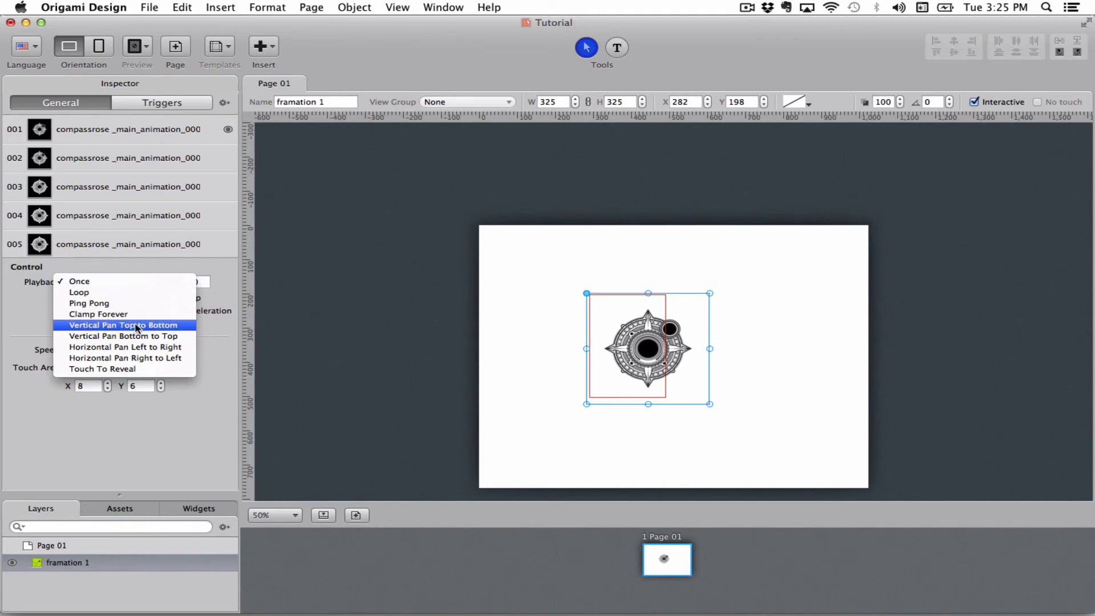
mouse_move(136, 334)
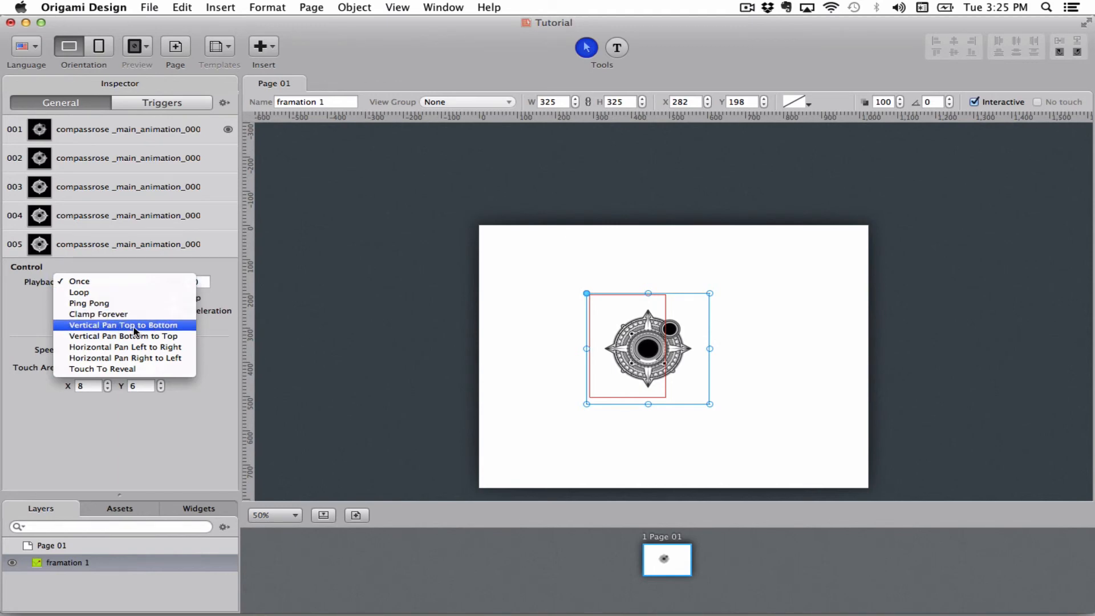
mouse_move(125, 335)
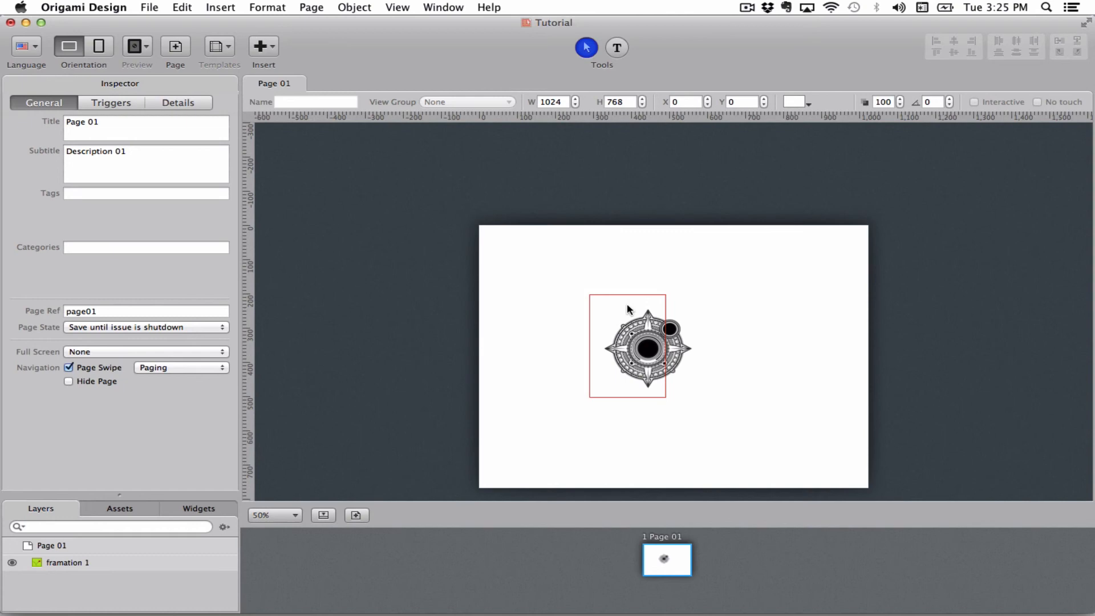
mouse_move(667, 318)
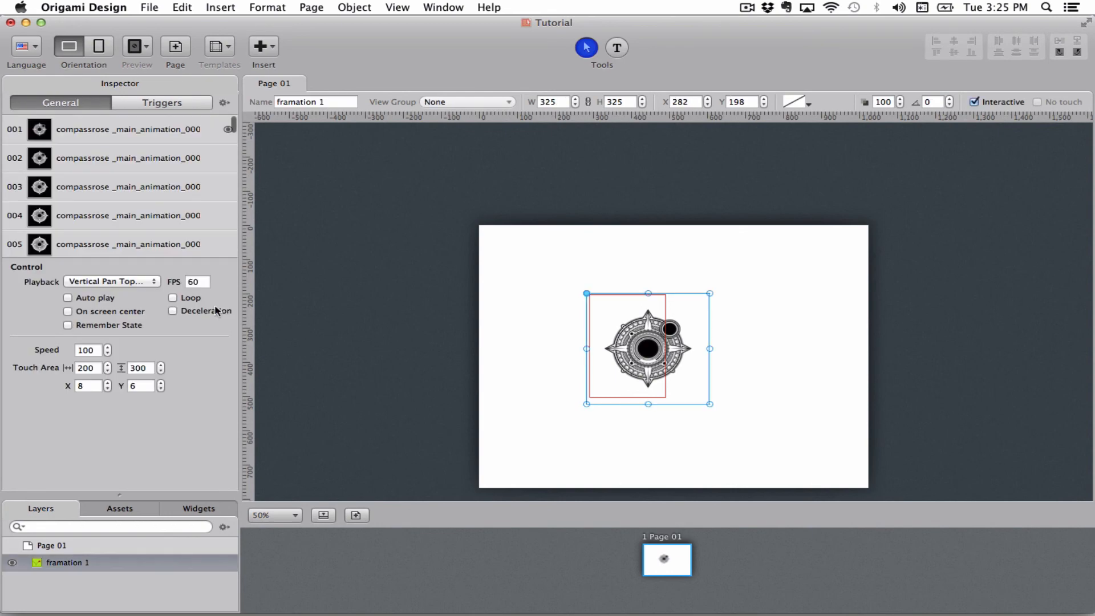
Step: Set playback to Vertical Pan Top to Bottom and show the framation's empty Triggers list
left_click(112, 280)
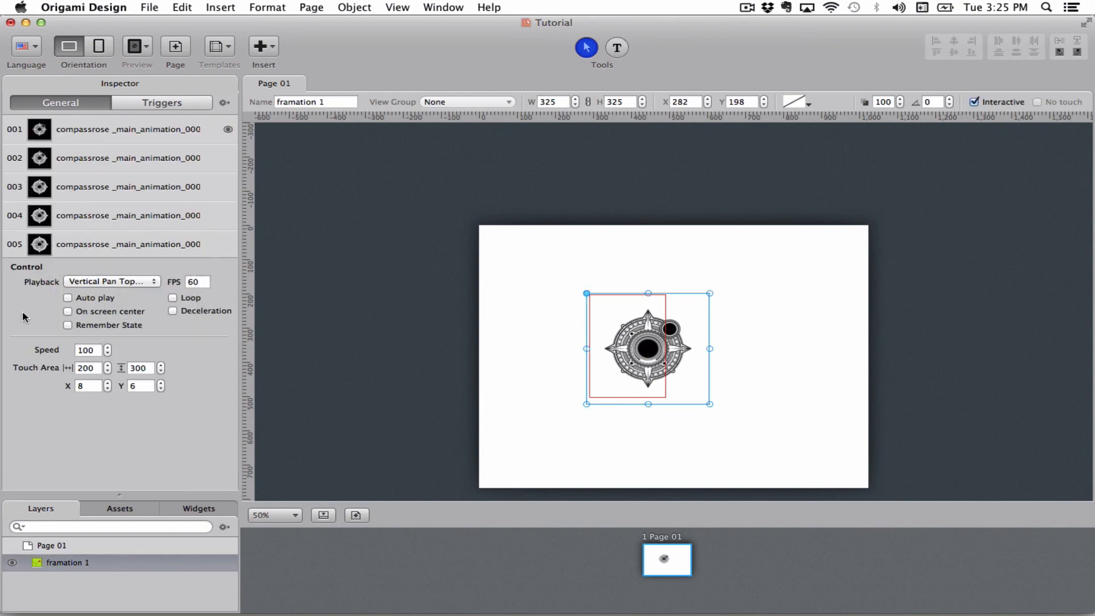
left_click(161, 103)
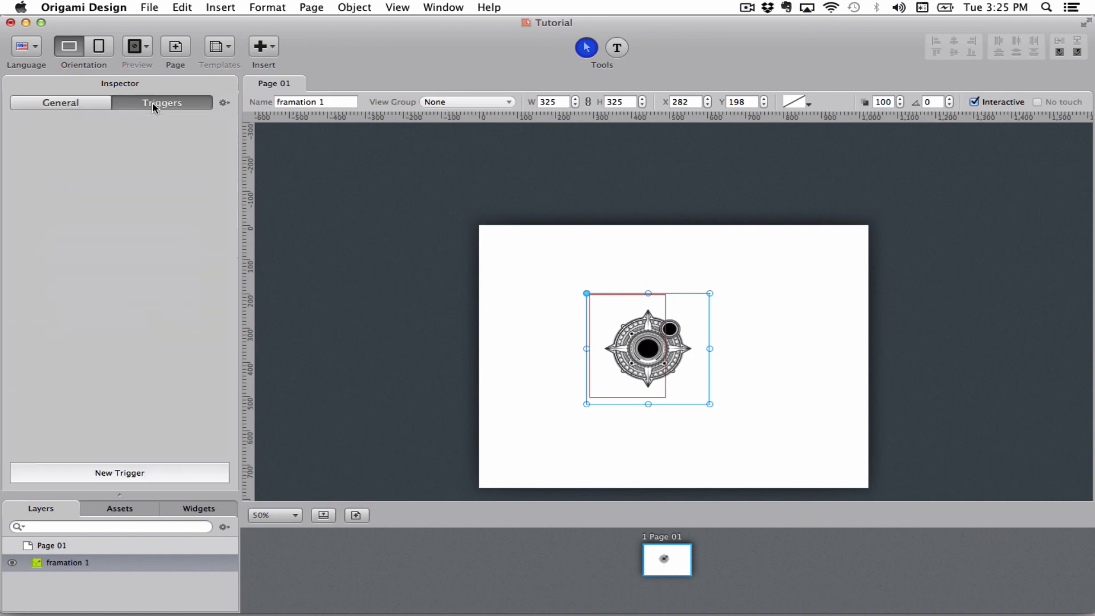
mouse_move(117, 276)
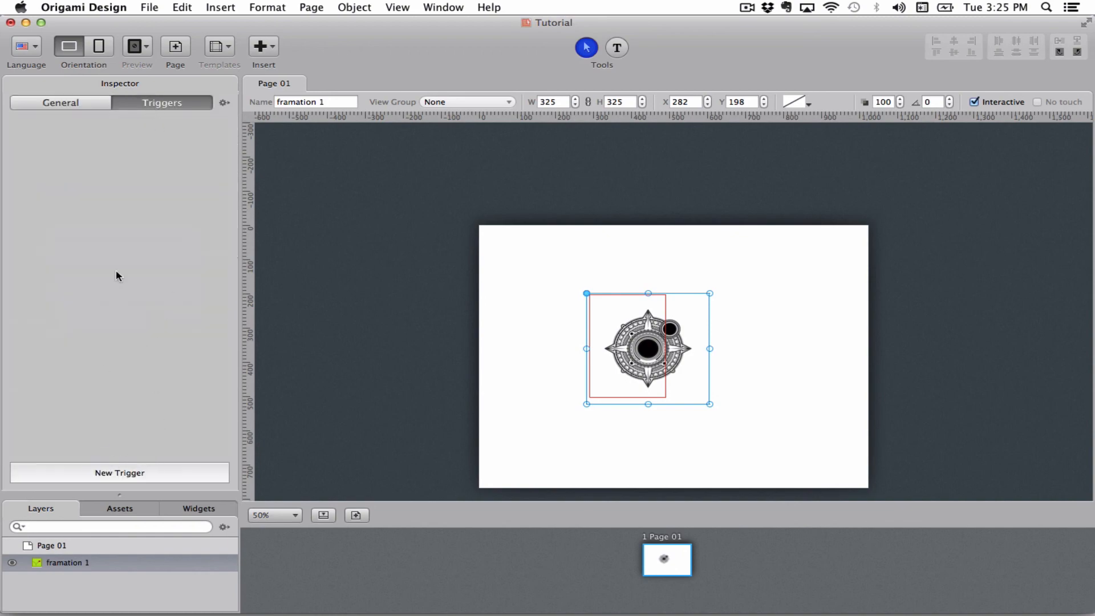